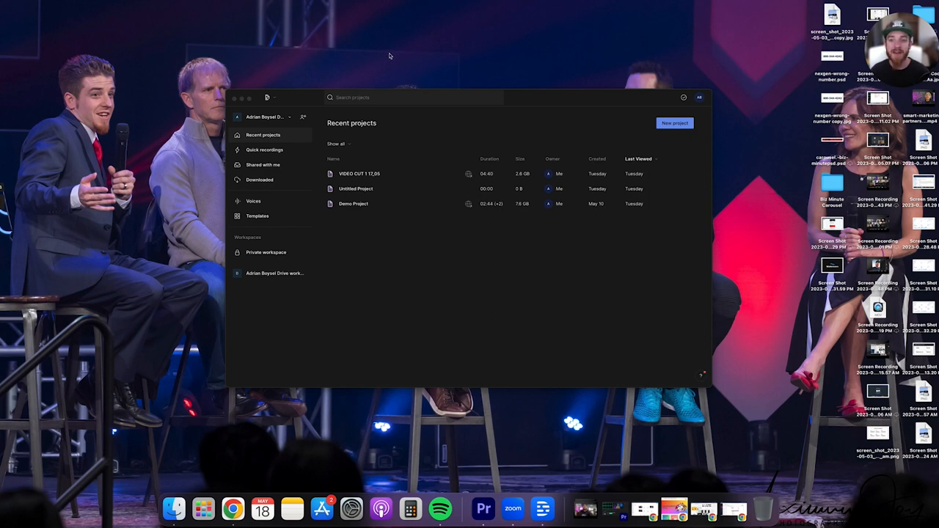
pyautogui.moveTo(482, 206)
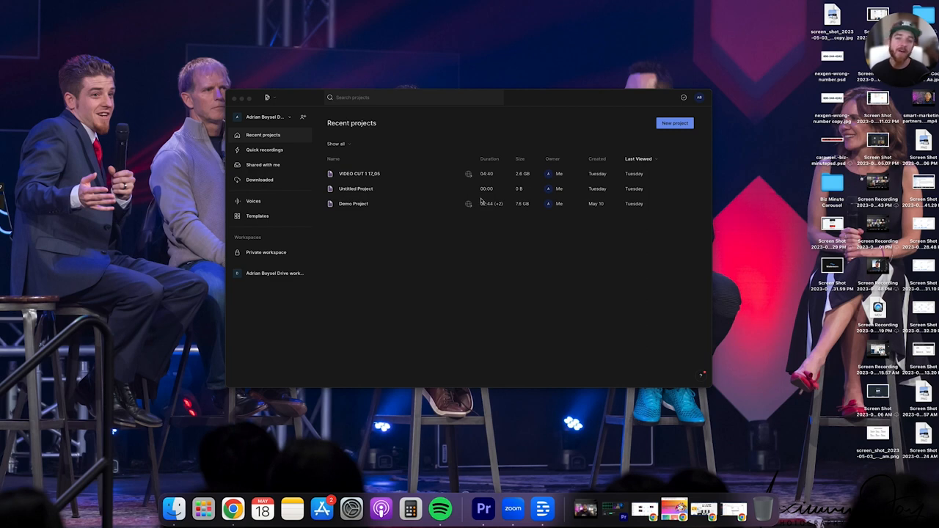
pyautogui.moveTo(473, 256)
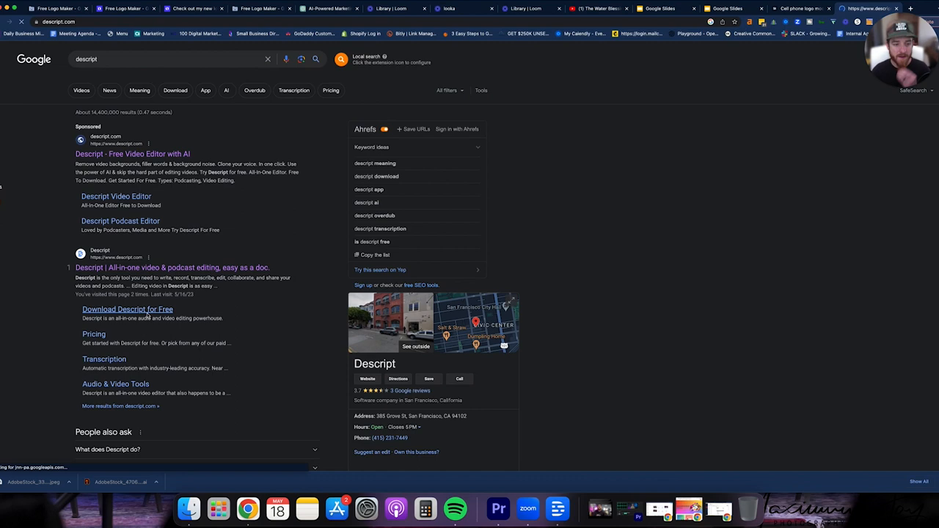
# - Open descript.com from the Google search results for 'descript'
pyautogui.click(172, 267)
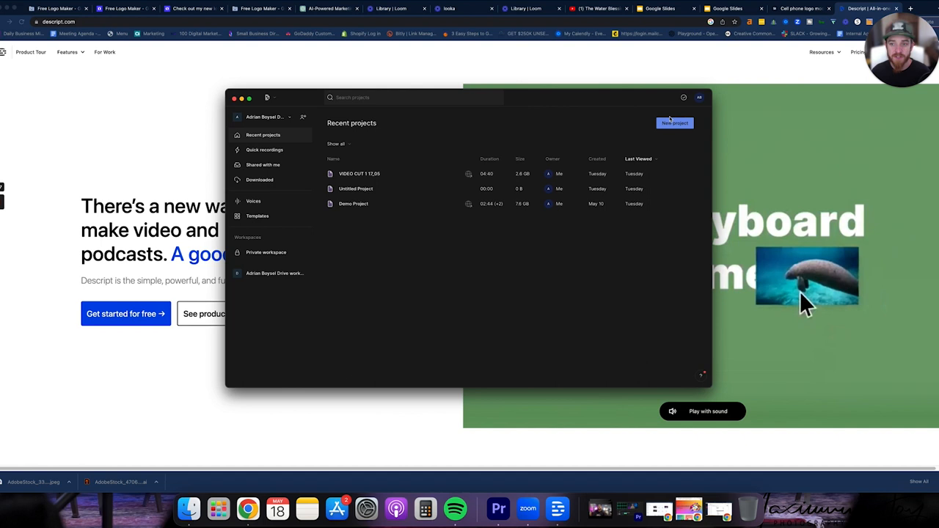
# - Create a new project from a Downloads video to transcribe, with speaker Adrian Boysel
pyautogui.click(673, 123)
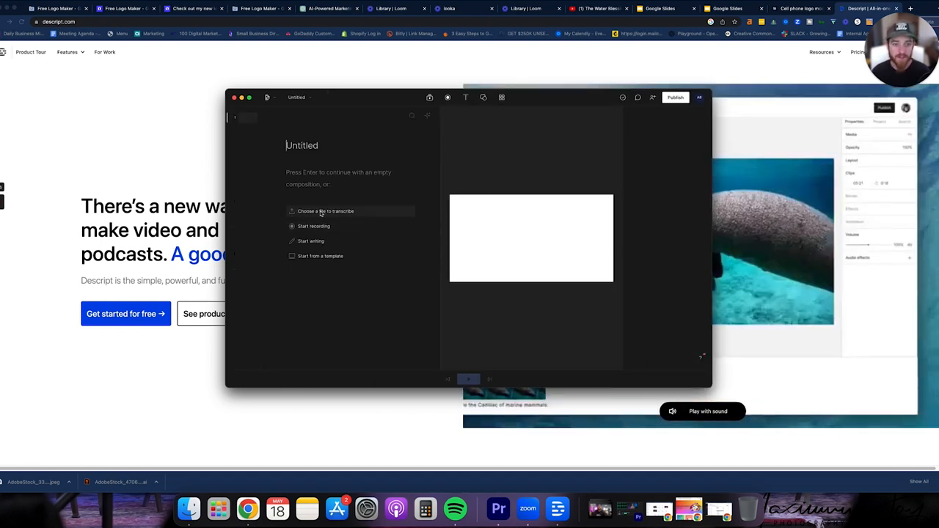
pyautogui.click(326, 211)
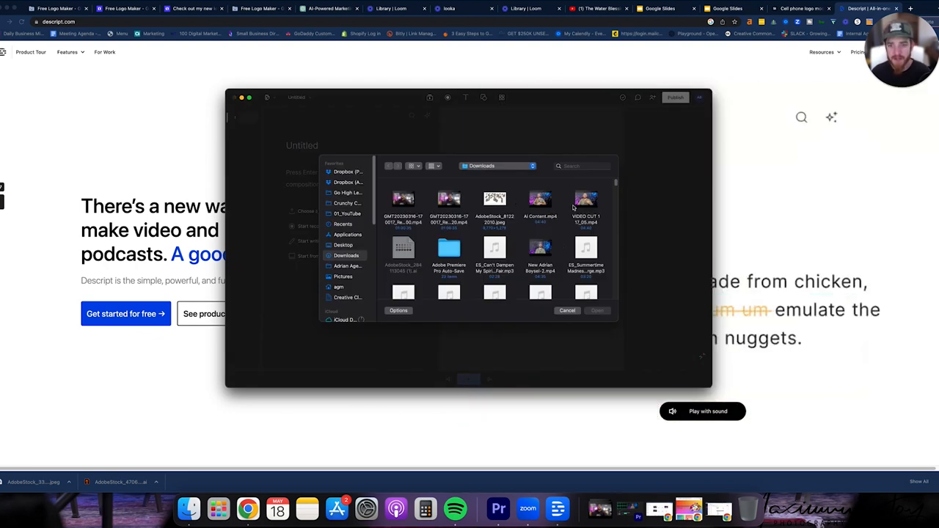
pyautogui.click(540, 250)
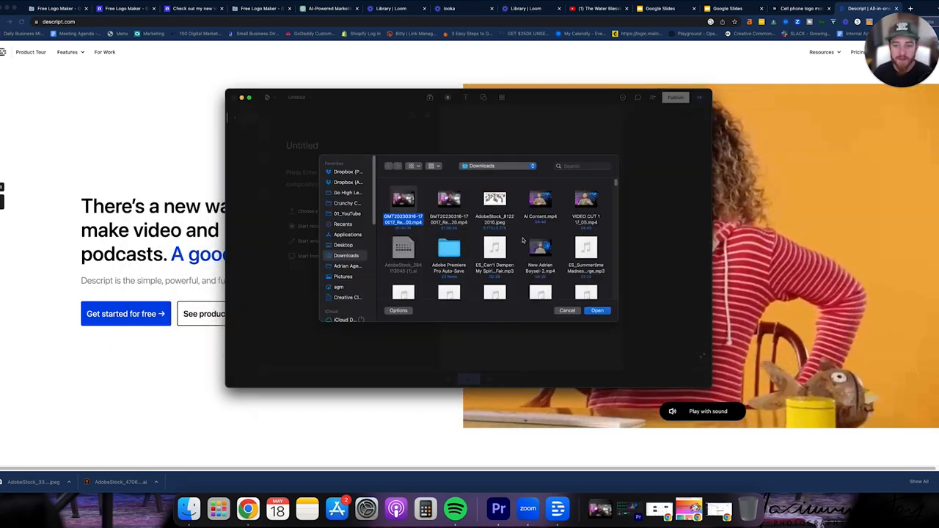
pyautogui.click(567, 311)
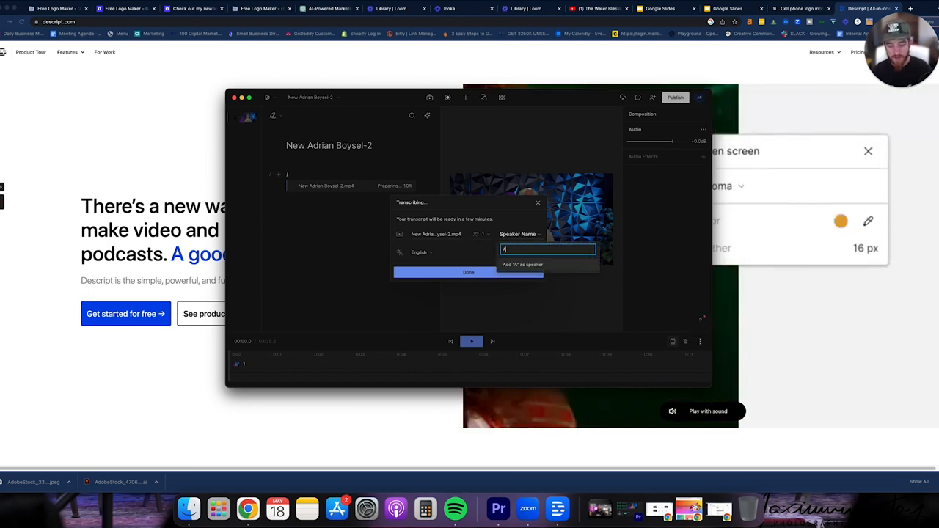
pyautogui.write('Adrian Boysel')
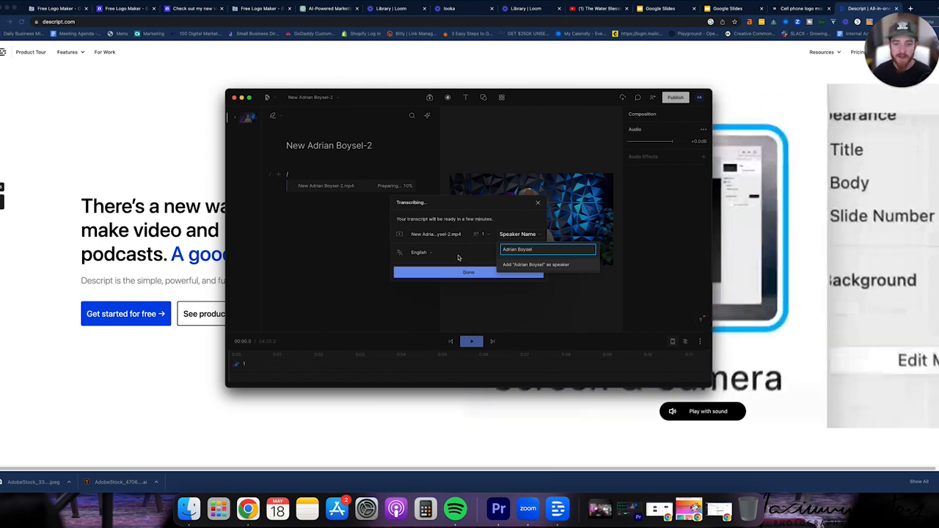
pyautogui.click(468, 272)
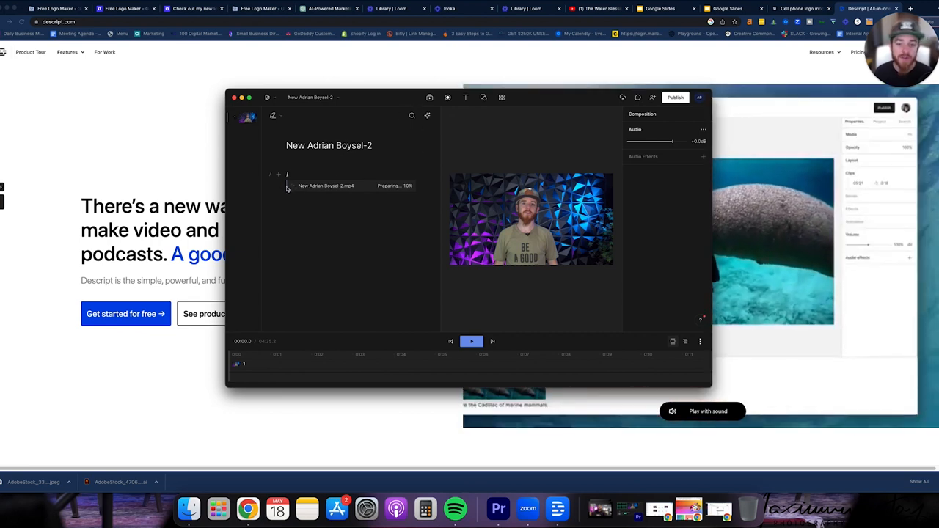
pyautogui.click(848, 154)
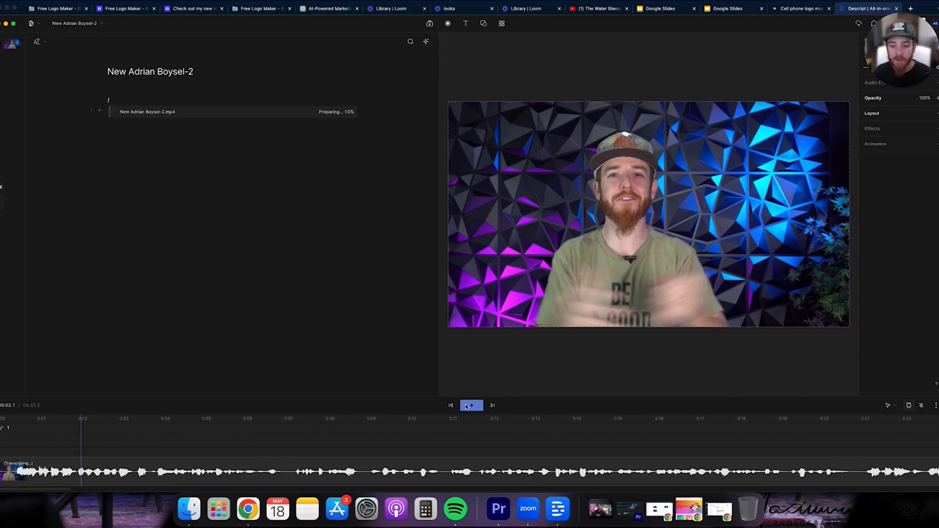
# - Play the video, label the transcript speaker Adrian Boysel, and correct the misheard surname
pyautogui.click(471, 405)
pyautogui.write('Ad')
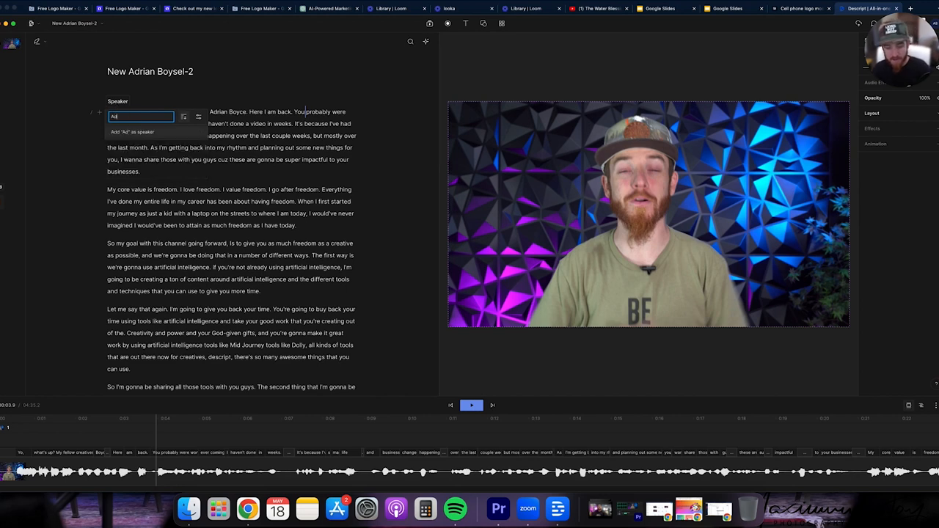
pyautogui.click(132, 131)
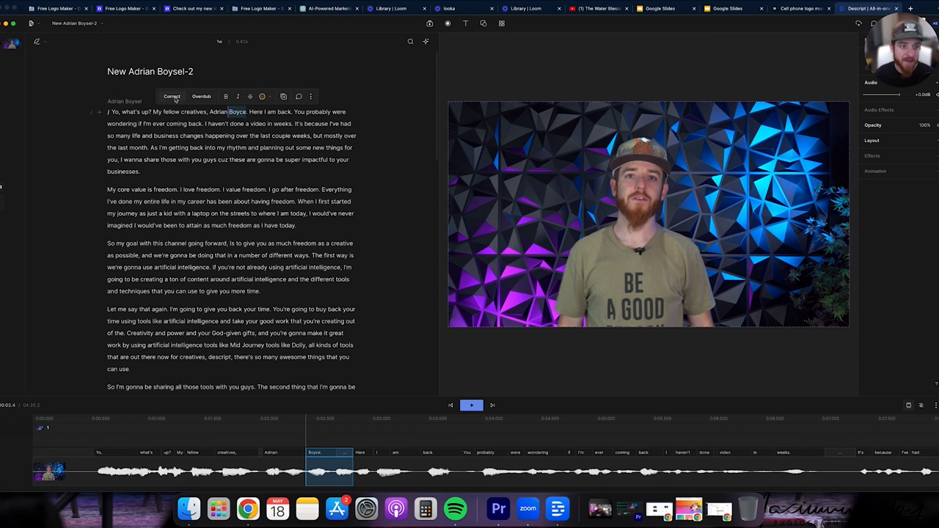
pyautogui.click(172, 96)
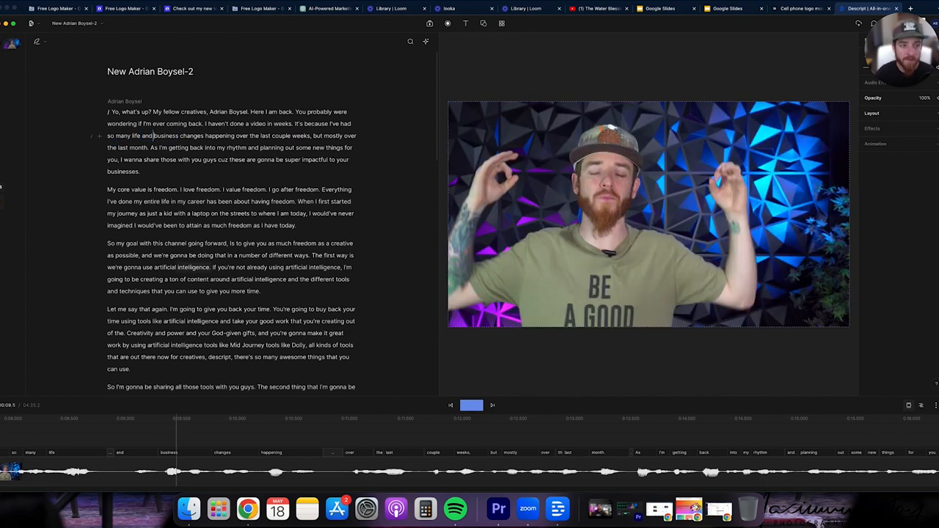
# - Cut the 'As I'm getting back into my rhythm' sentence and add a scene break before 'I wanna share'
pyautogui.click(471, 405)
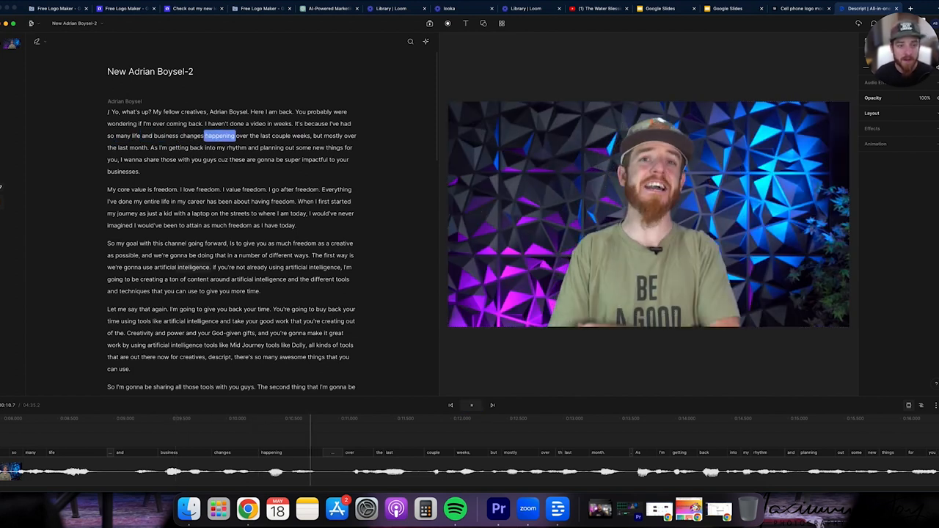
pyautogui.click(471, 404)
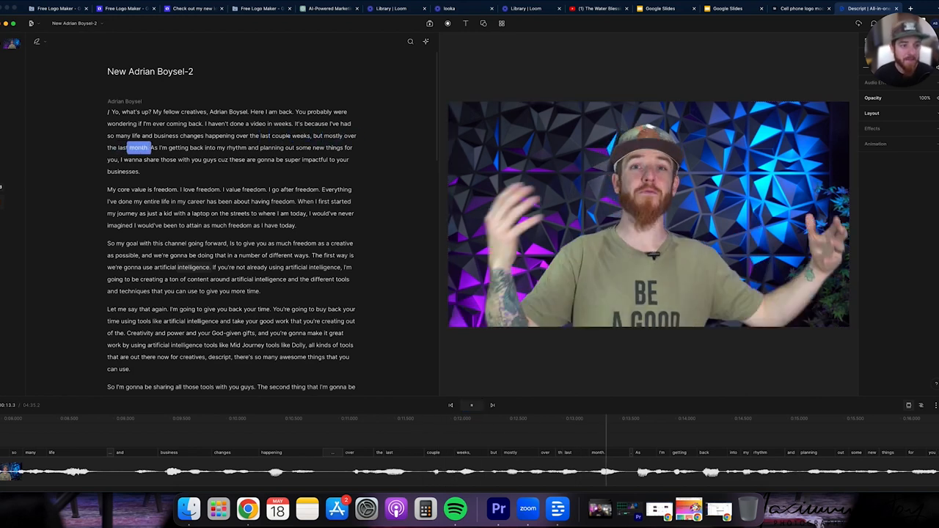
pyautogui.click(471, 405)
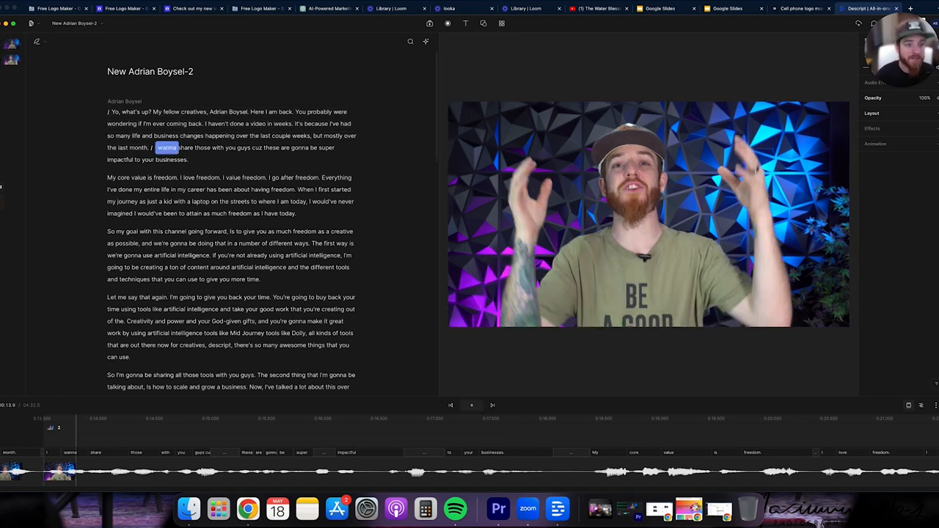
pyautogui.click(471, 405)
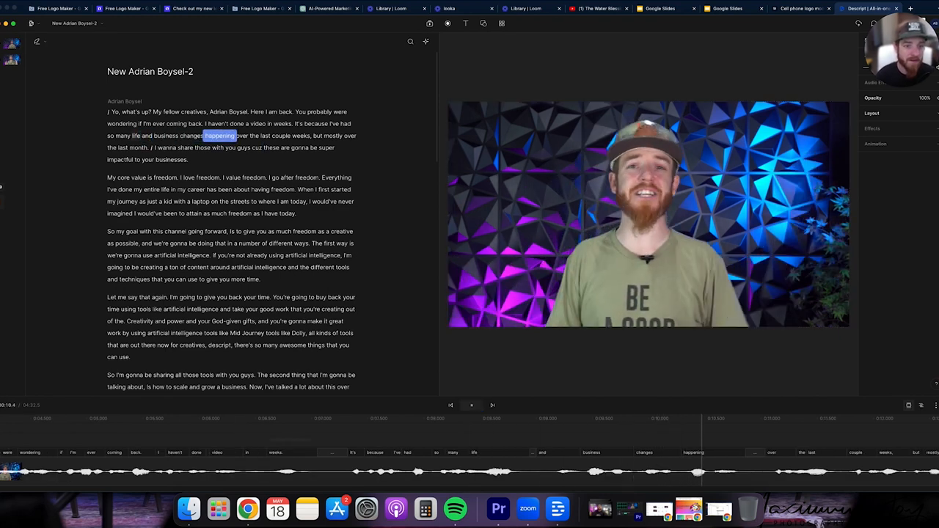
pyautogui.click(450, 405)
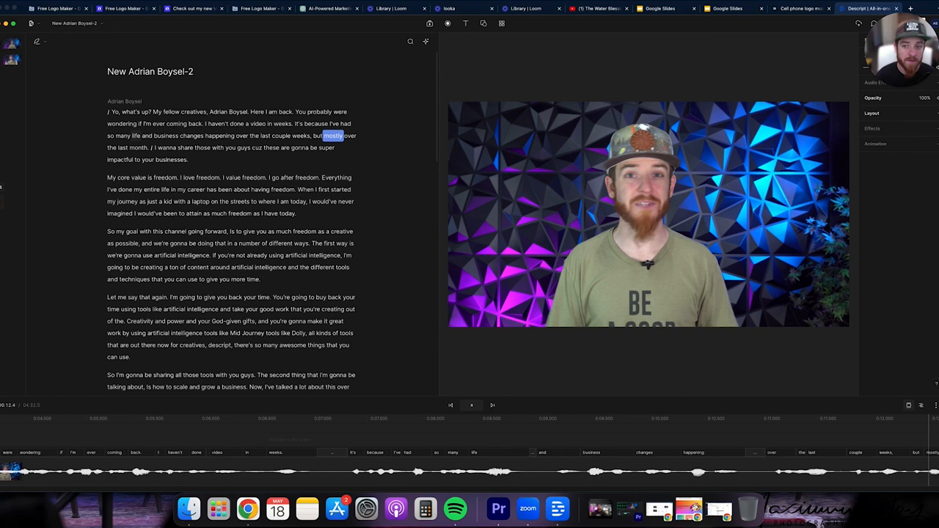
pyautogui.click(471, 405)
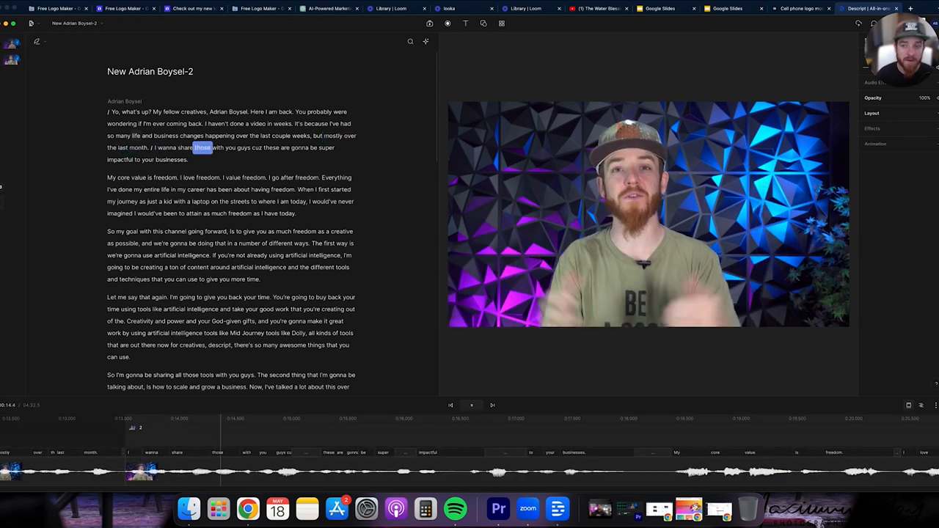
pyautogui.click(471, 405)
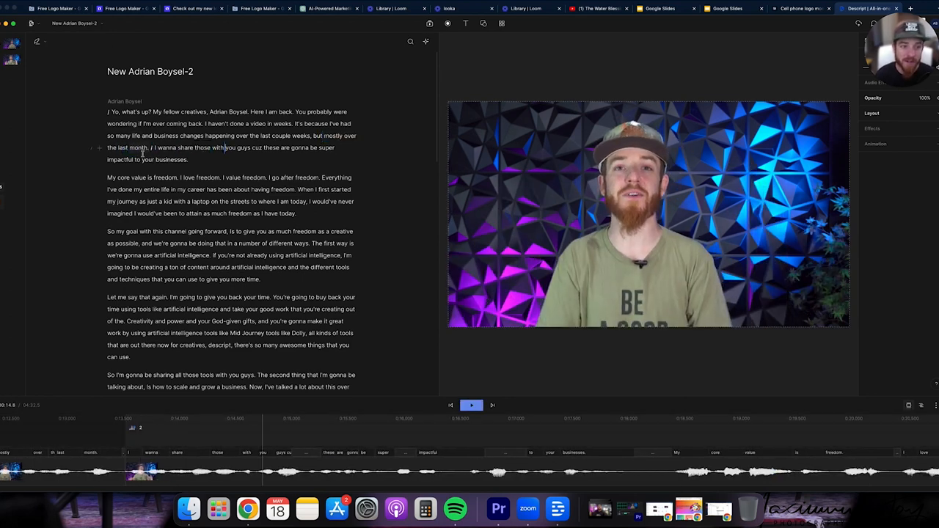
pyautogui.click(11, 61)
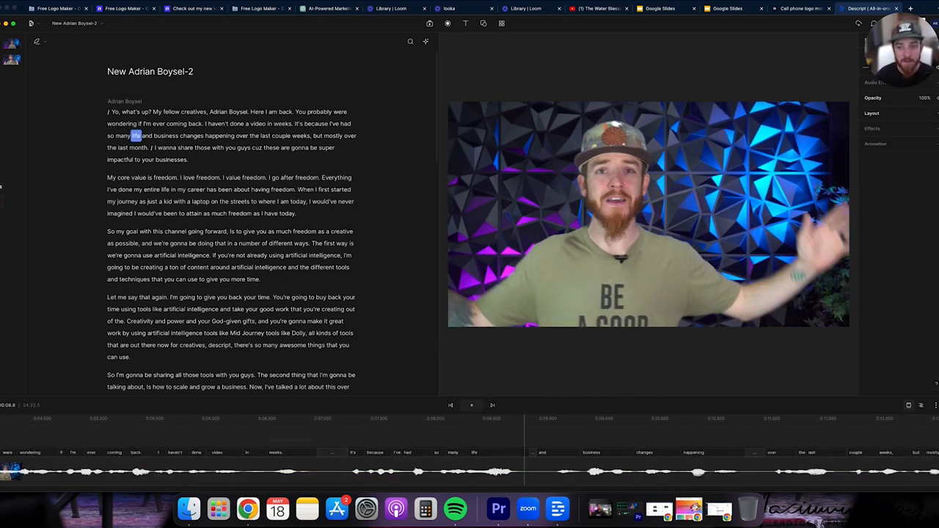
pyautogui.click(471, 405)
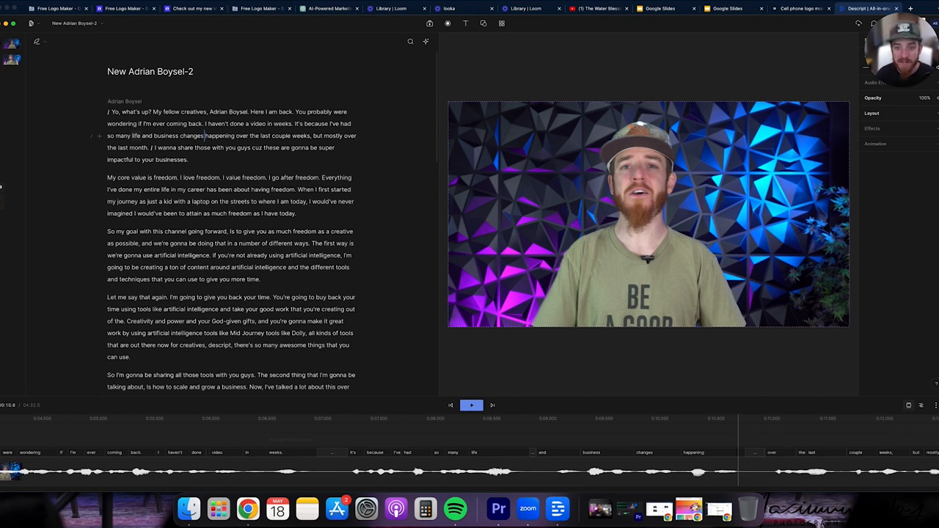
pyautogui.click(471, 405)
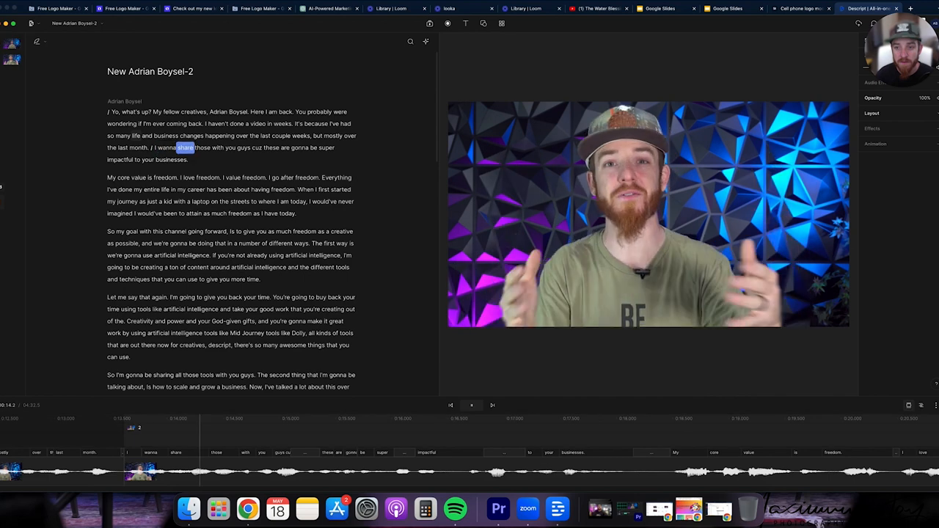
pyautogui.click(471, 405)
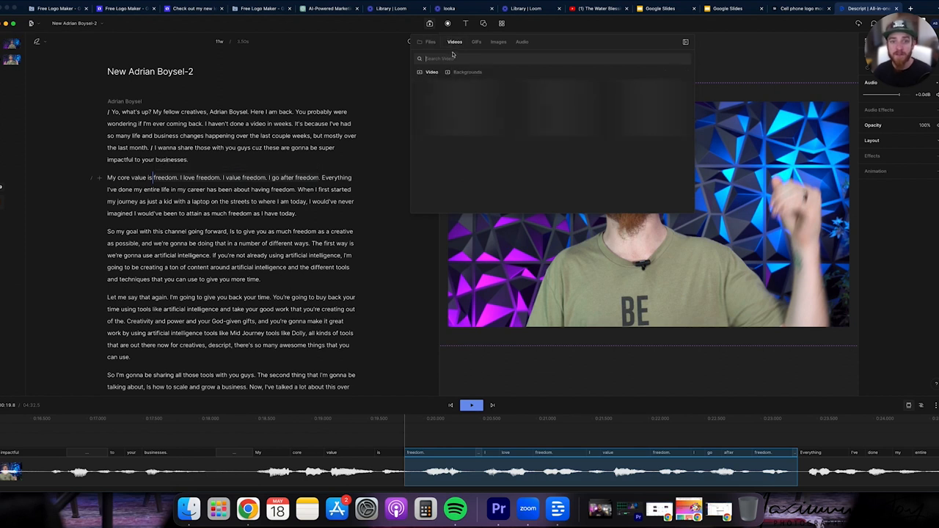
# - Search stock videos for 'freedom' and overlay the forest backpacker clip on the freedom lines
pyautogui.write('freedom')
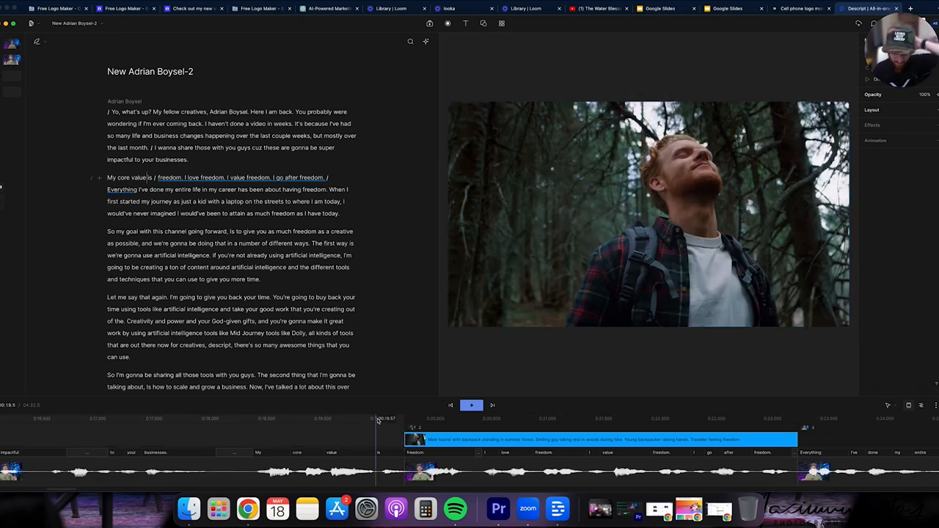
pyautogui.click(265, 419)
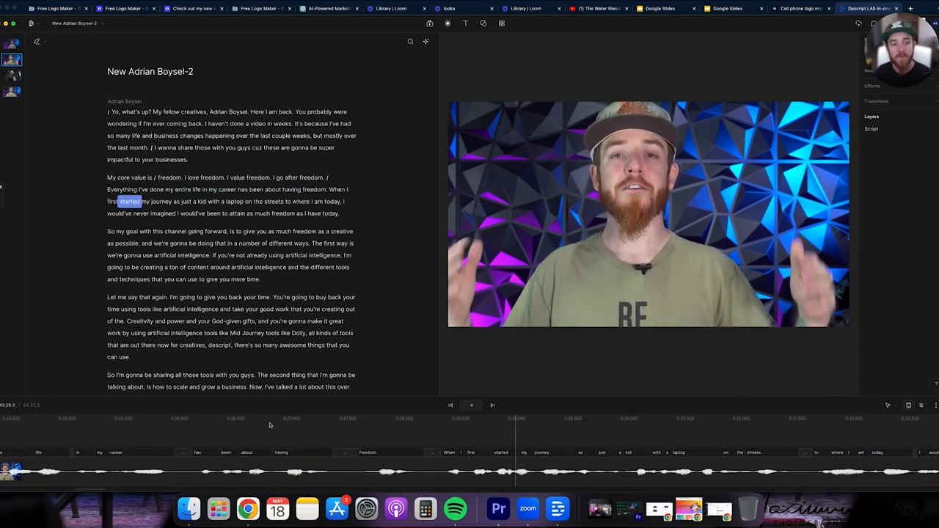
# - Search stock footage for 'kid with laptop' and insert the boy-on-laptop clip over that phrase
pyautogui.click(471, 405)
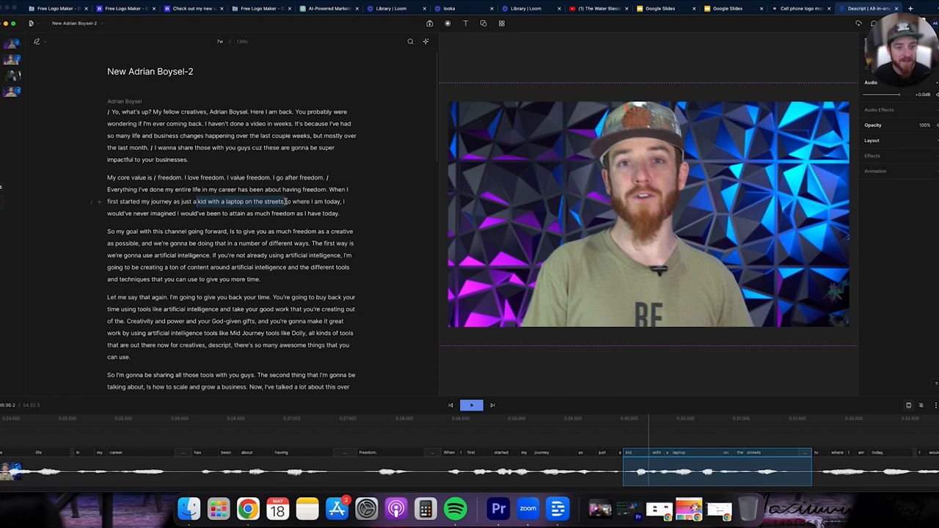
pyautogui.click(429, 24)
pyautogui.write('kid with laptop')
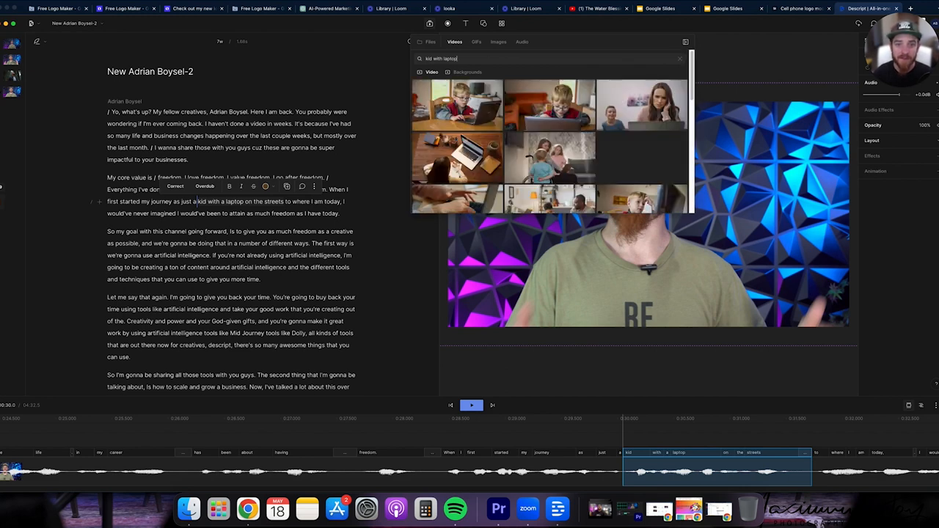
pyautogui.scroll(-3)
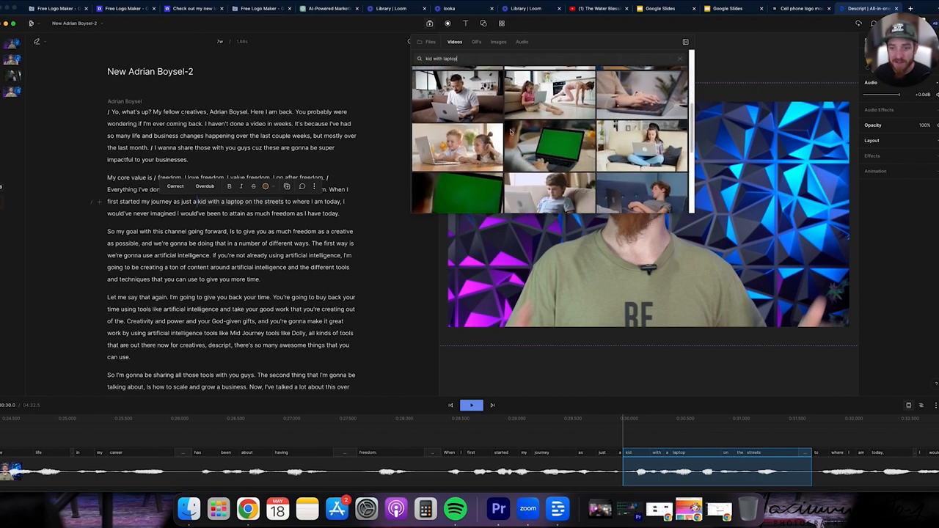
pyautogui.scroll(-3)
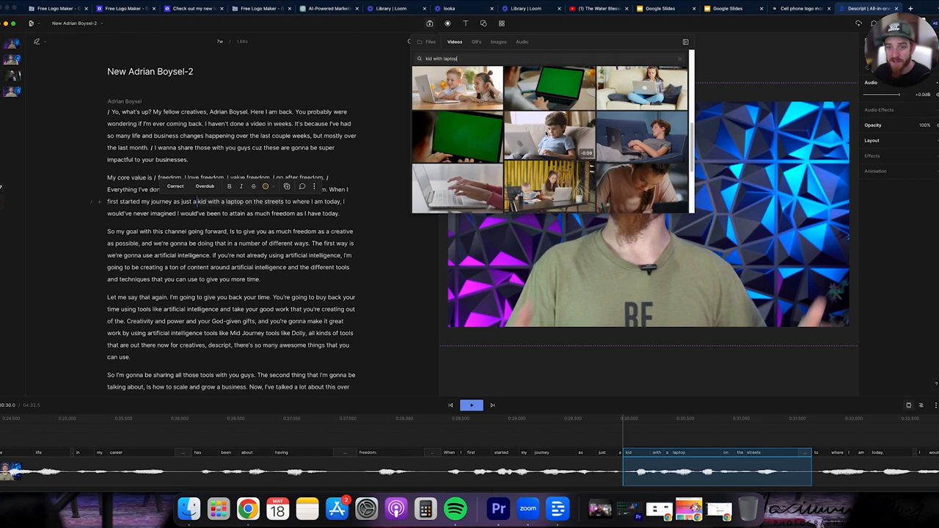
pyautogui.scroll(-3)
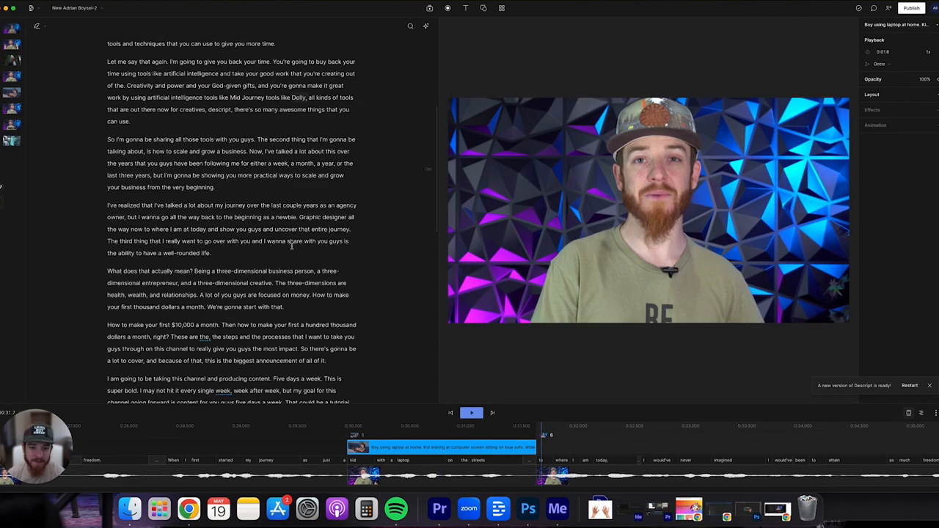
pyautogui.scroll(-3)
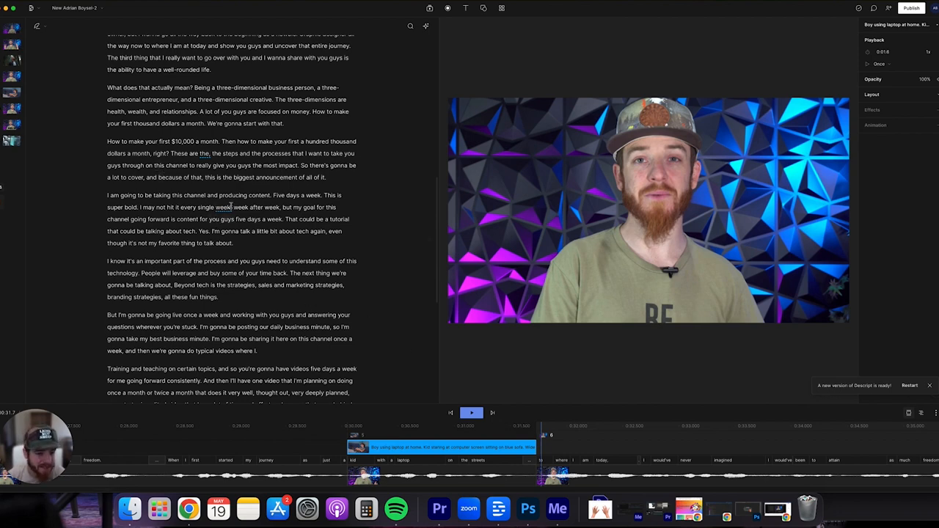
pyautogui.scroll(3)
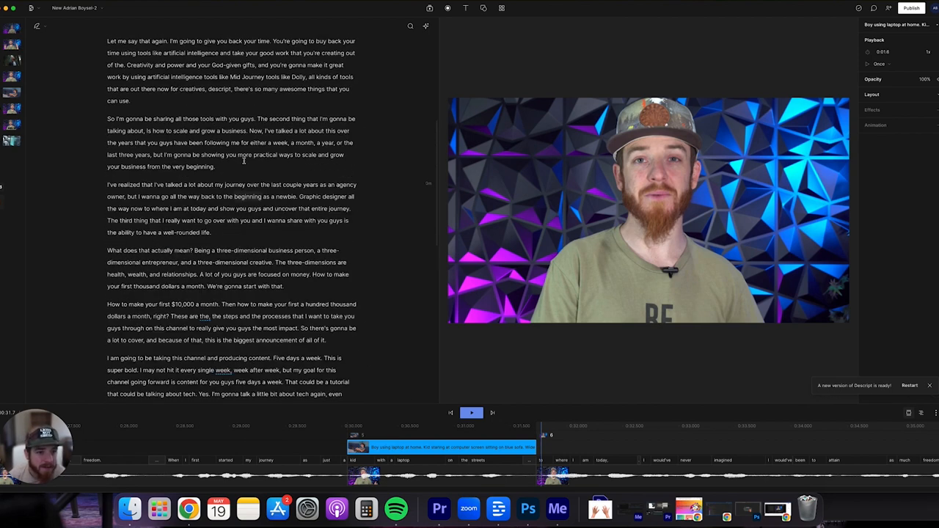
pyautogui.scroll(3)
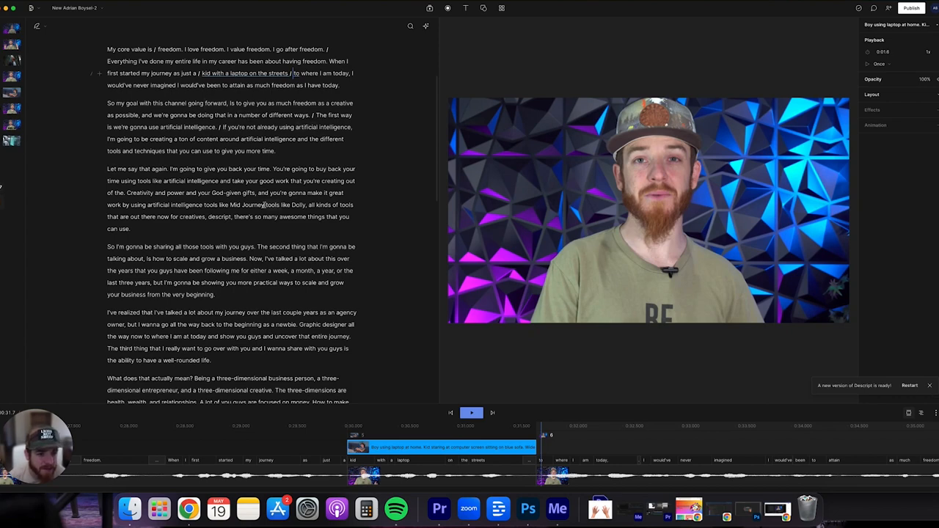
pyautogui.scroll(-3)
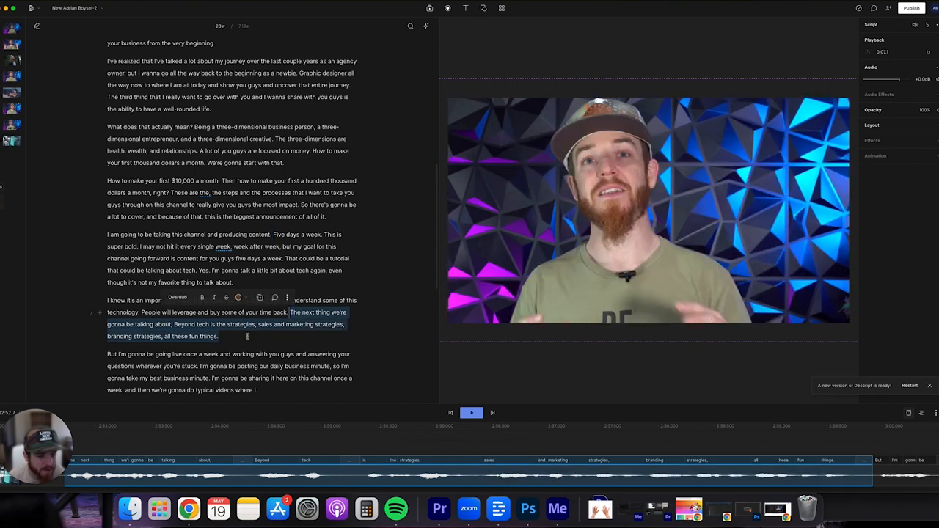
pyautogui.scroll(-3)
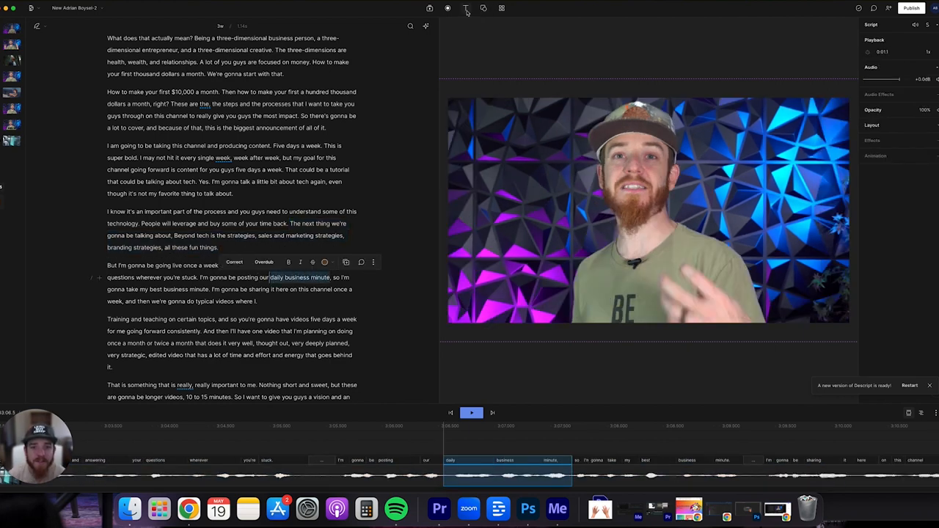
# - Correct 'Boy Cell' to 'Boysel' in the script
pyautogui.click(465, 8)
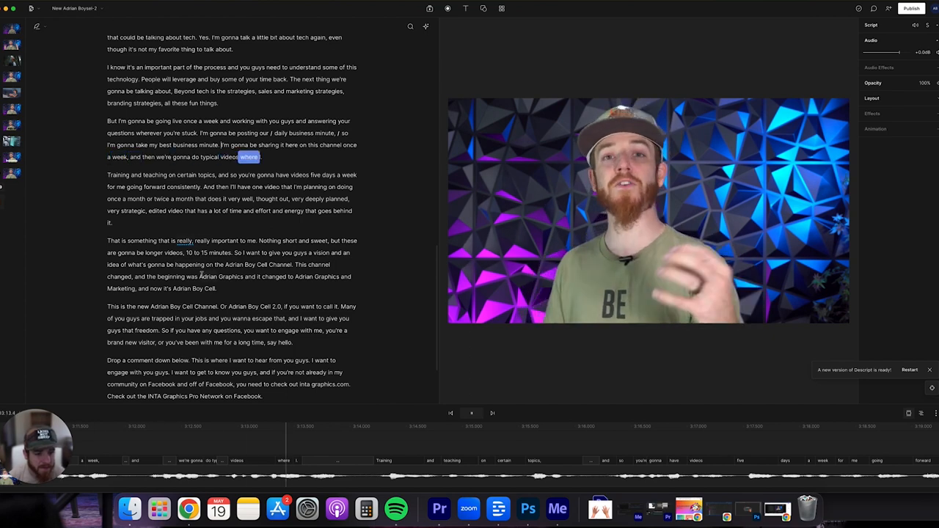
pyautogui.click(472, 413)
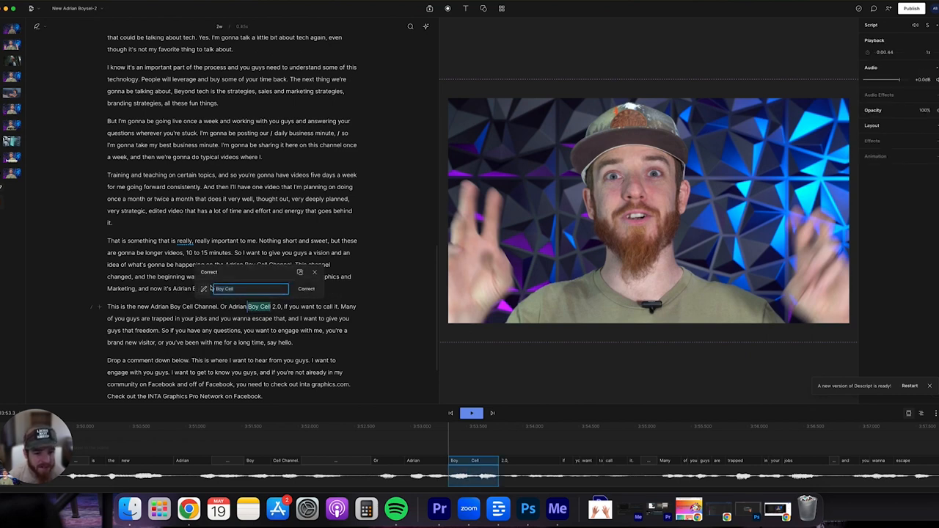
pyautogui.write('Boysel')
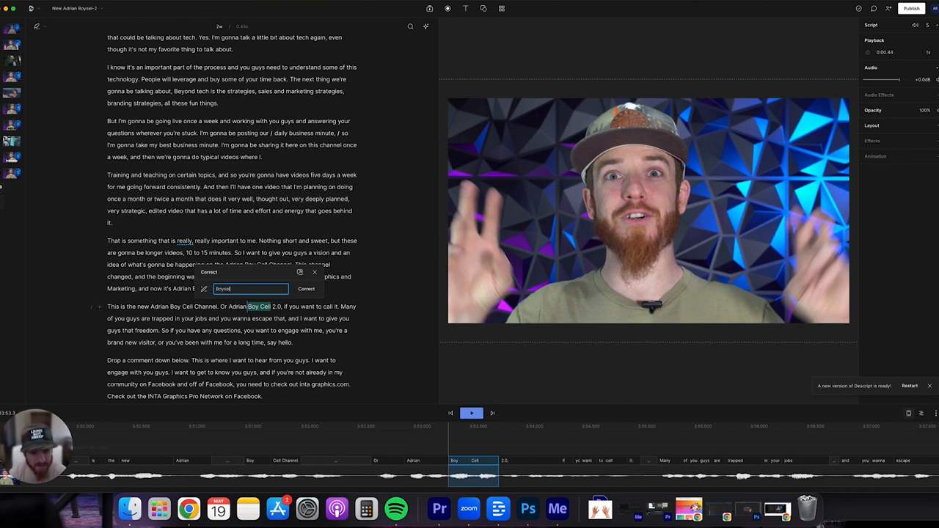
pyautogui.click(306, 288)
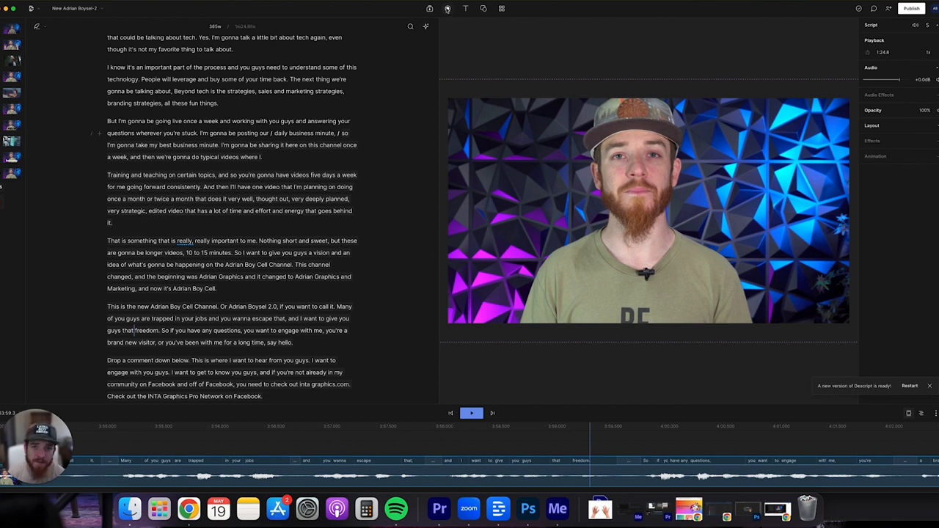
pyautogui.moveTo(448, 9)
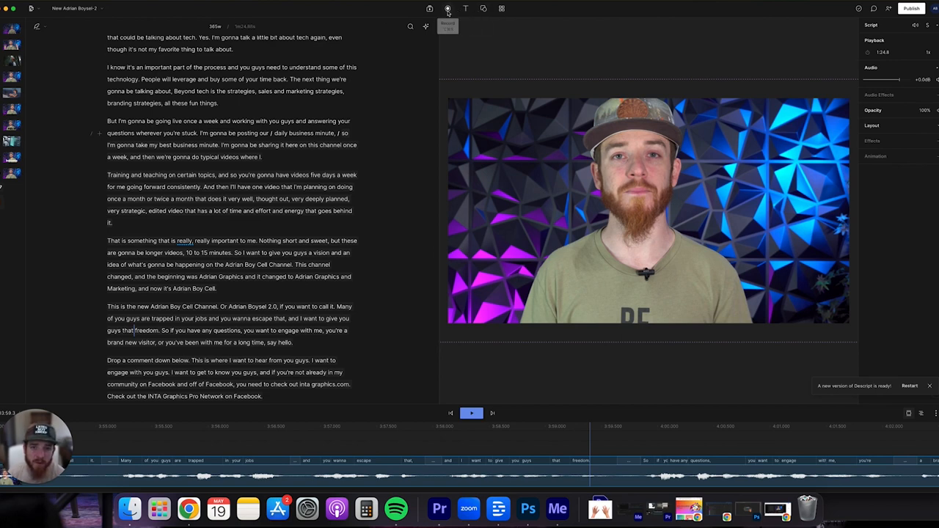
pyautogui.moveTo(484, 8)
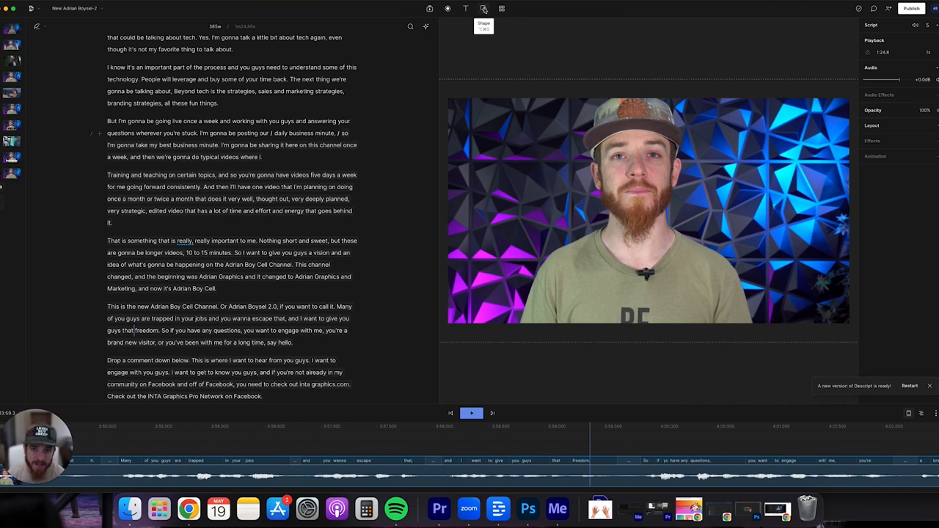
# - Show the Shape options: rectangle, ellipse, waveform, progress bar, line and arrow
pyautogui.click(484, 8)
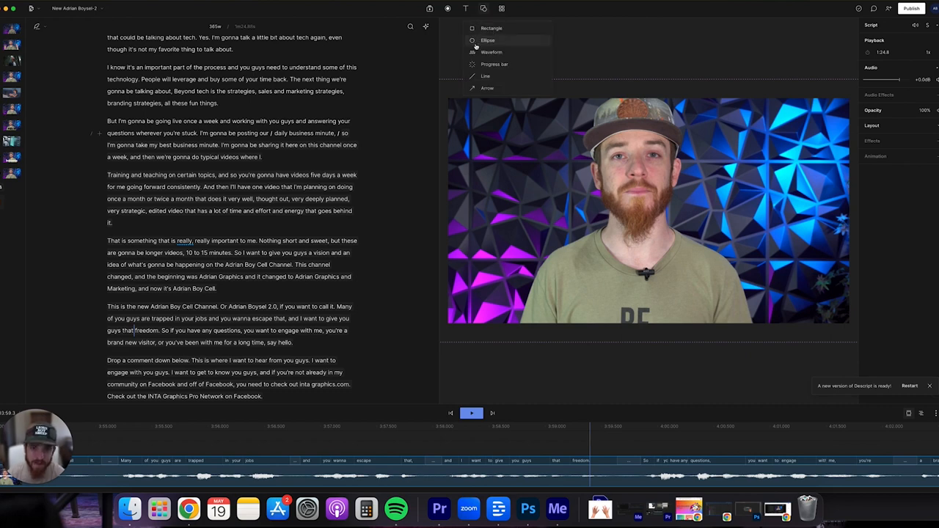
pyautogui.moveTo(495, 64)
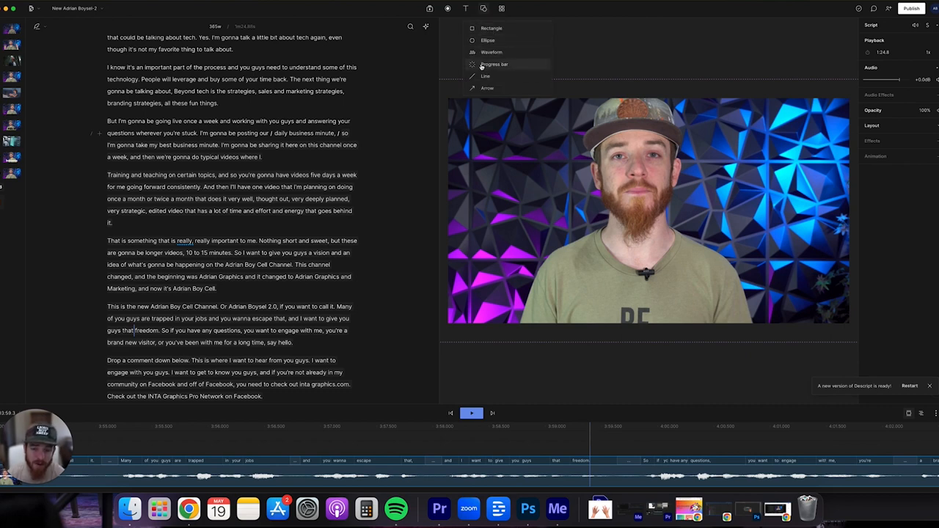
pyautogui.moveTo(485, 76)
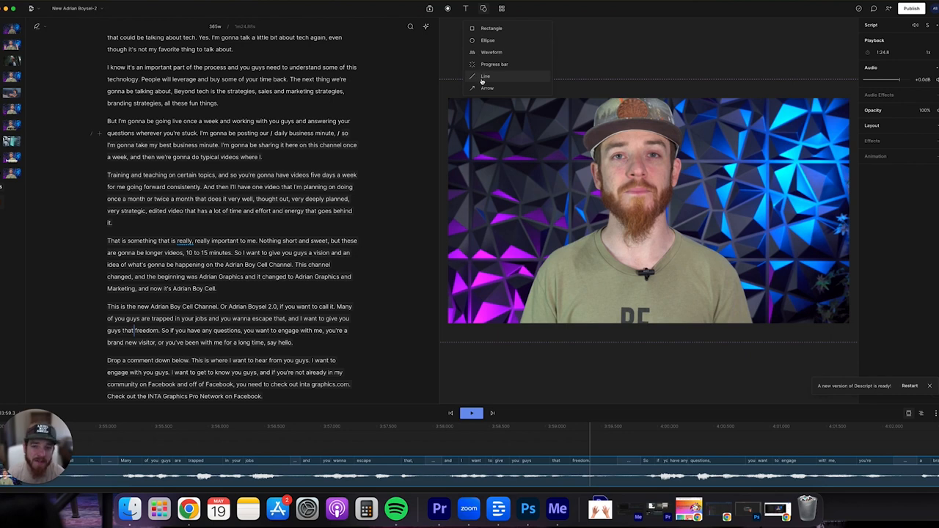
pyautogui.moveTo(483, 78)
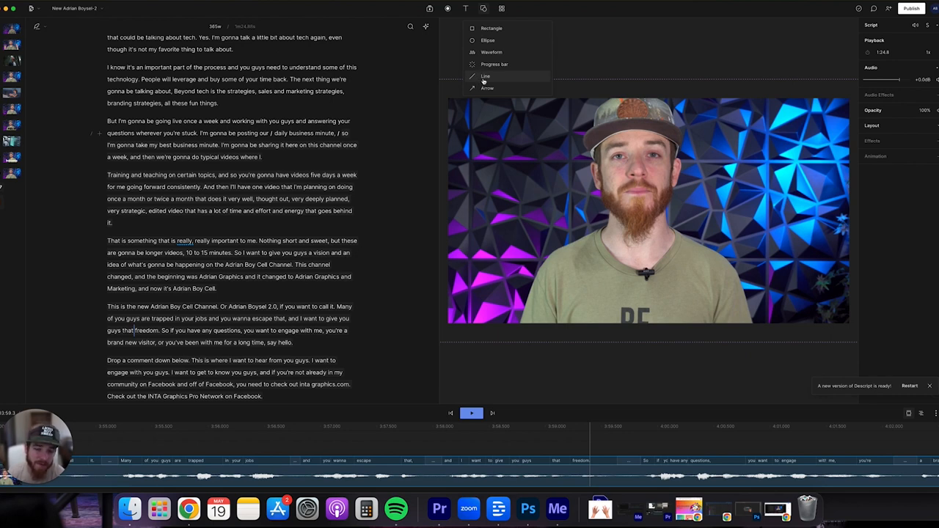
pyautogui.moveTo(487, 88)
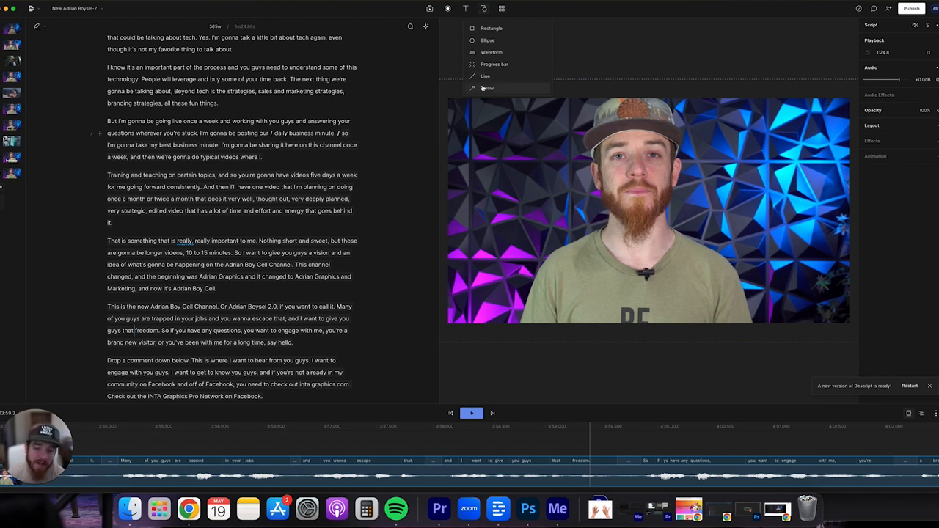
pyautogui.moveTo(488, 88)
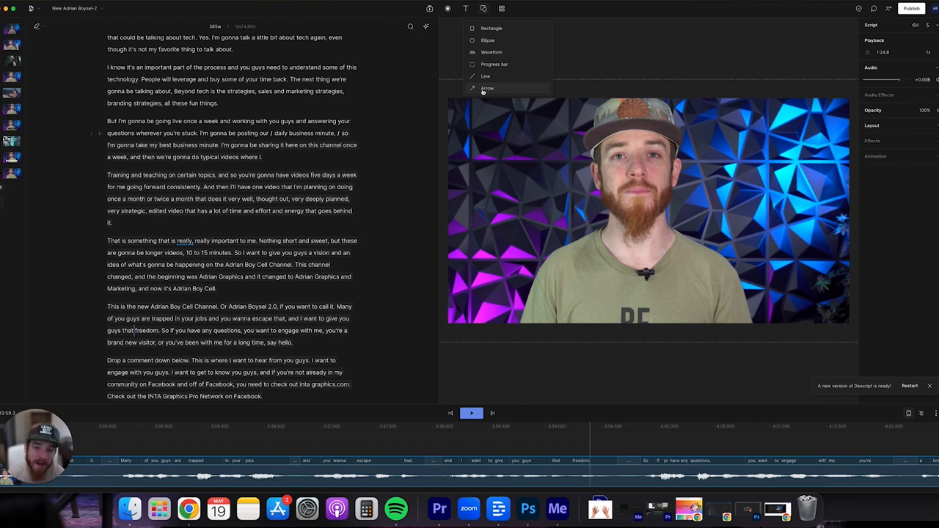
# - Open the Templates gallery and scroll through the title templates
pyautogui.click(502, 8)
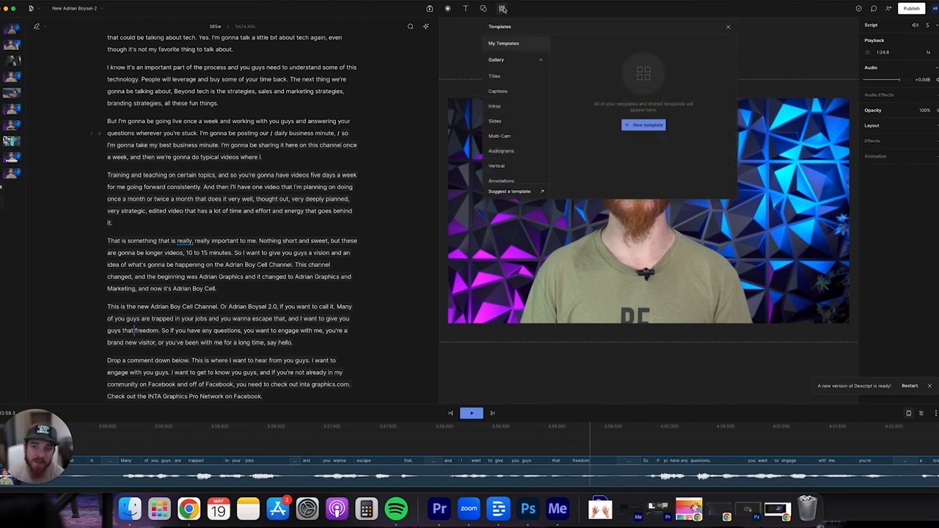
pyautogui.click(496, 60)
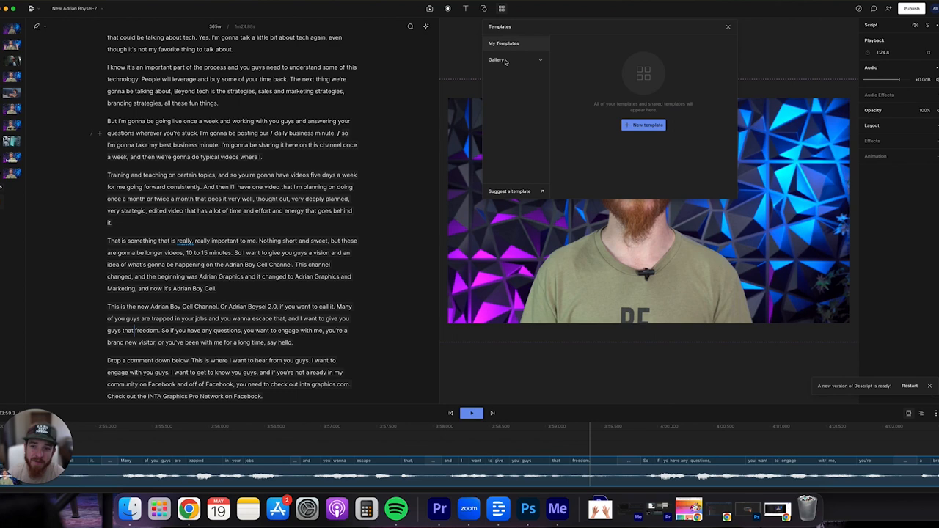
pyautogui.click(497, 60)
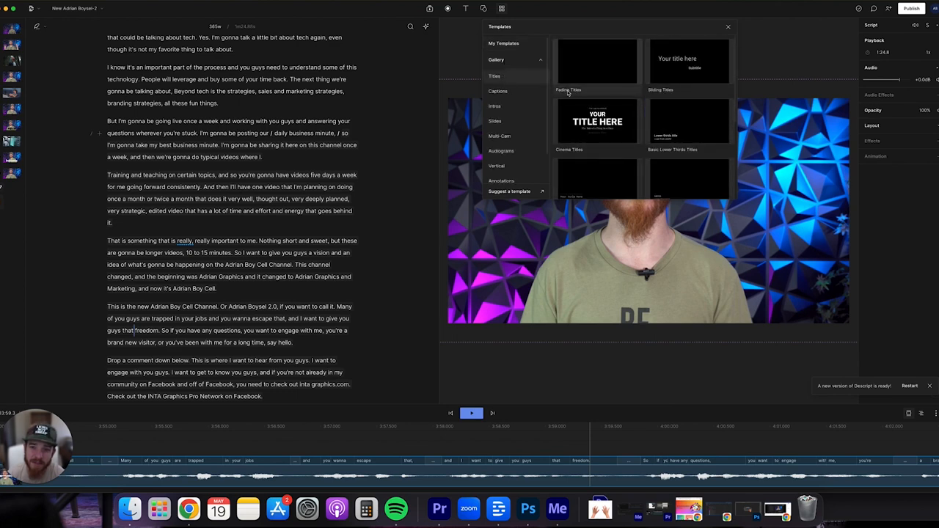
pyautogui.scroll(-3)
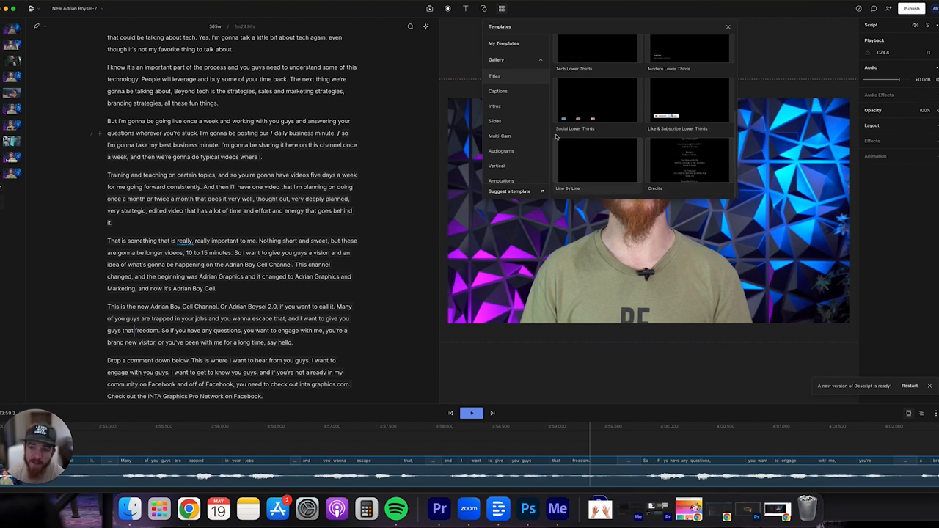
pyautogui.scroll(-3)
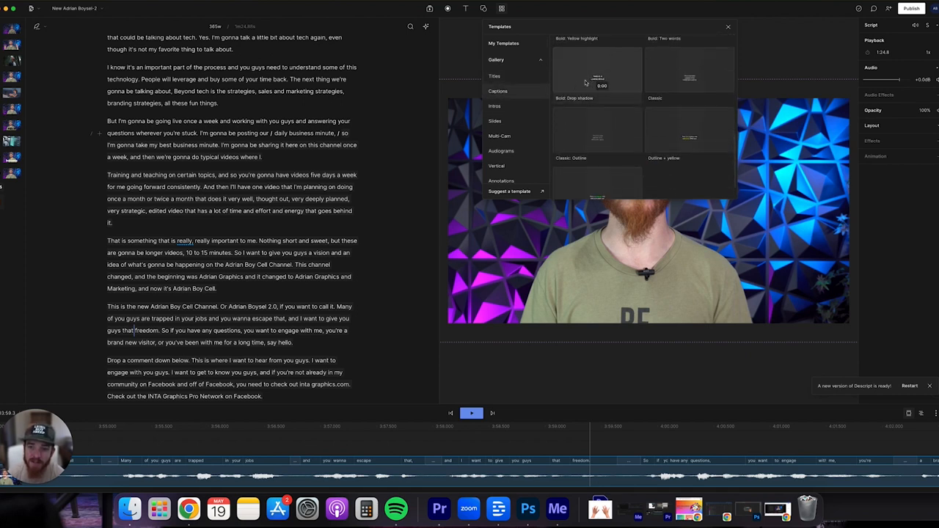
pyautogui.scroll(-3)
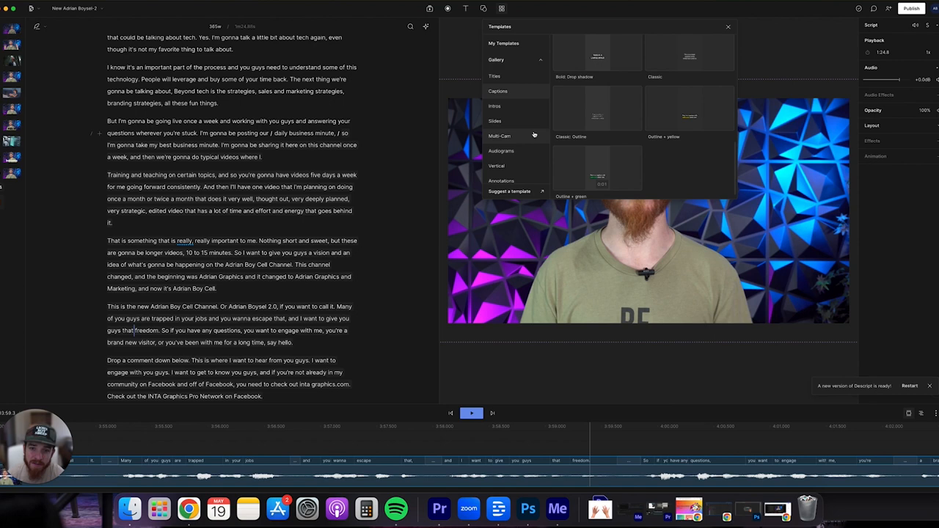
# - Browse the Intros, Slides, Vertical, Annotations, Overlays and Frames templates, then close the gallery
pyautogui.click(495, 105)
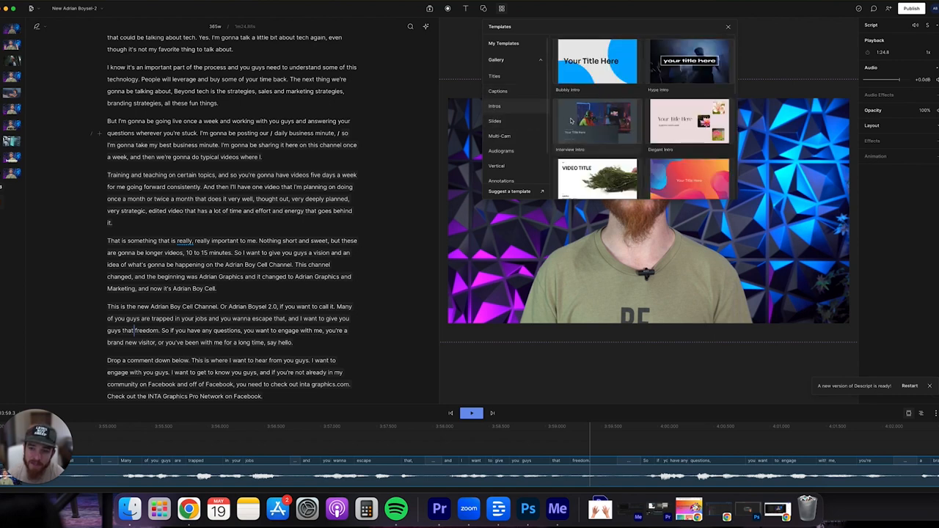
pyautogui.click(495, 120)
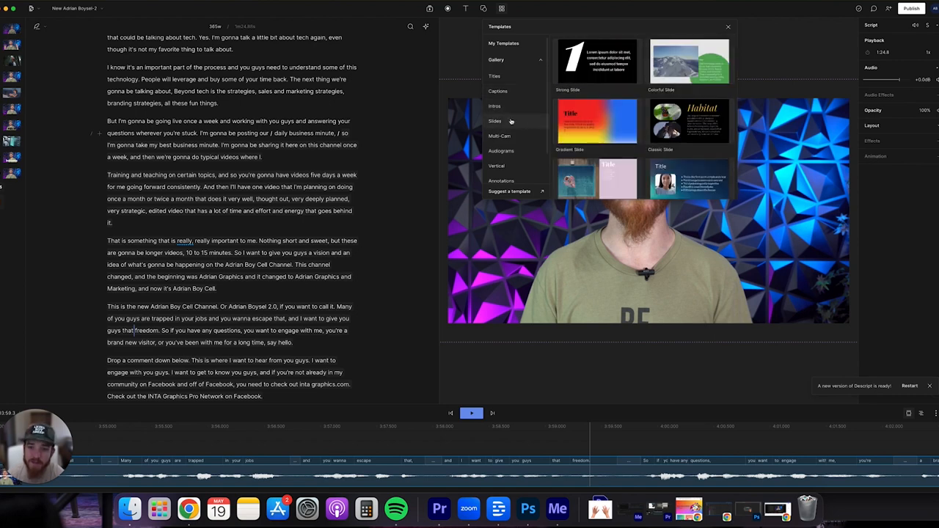
pyautogui.click(499, 136)
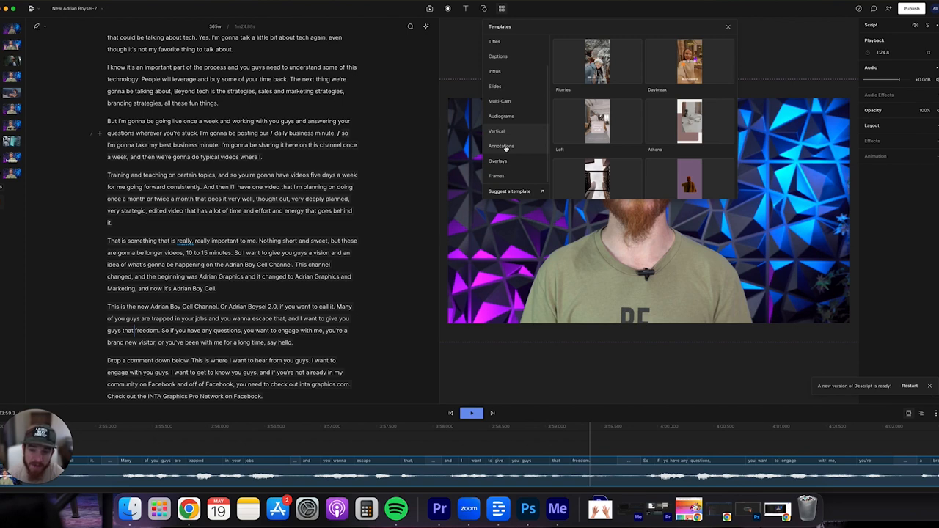
pyautogui.click(502, 146)
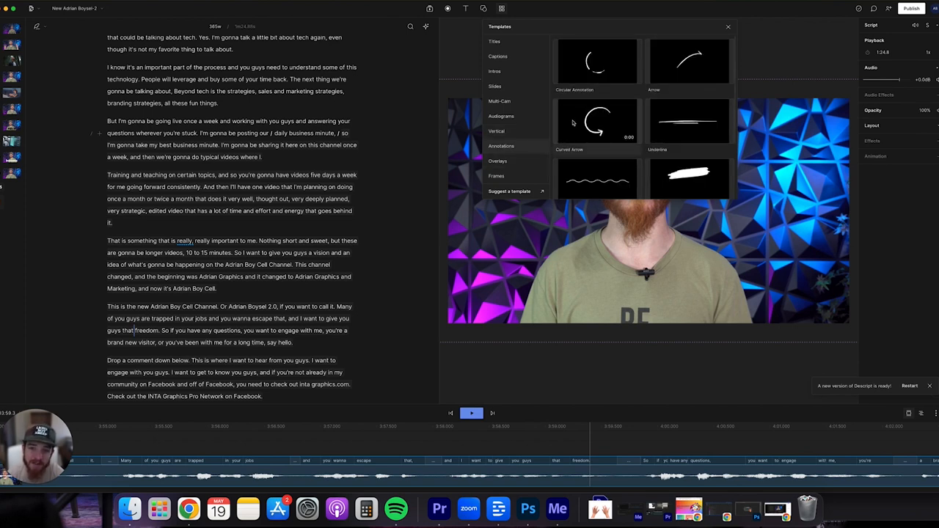
pyautogui.scroll(-3)
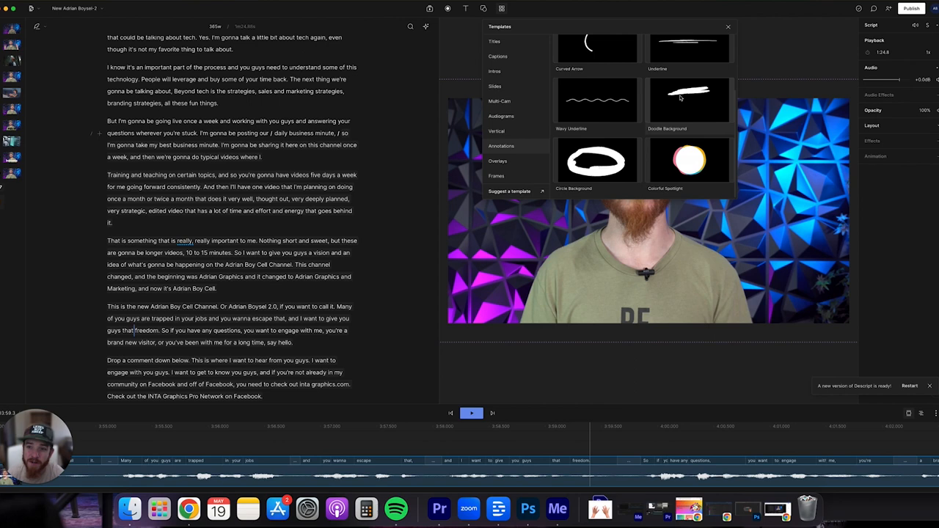
pyautogui.click(497, 161)
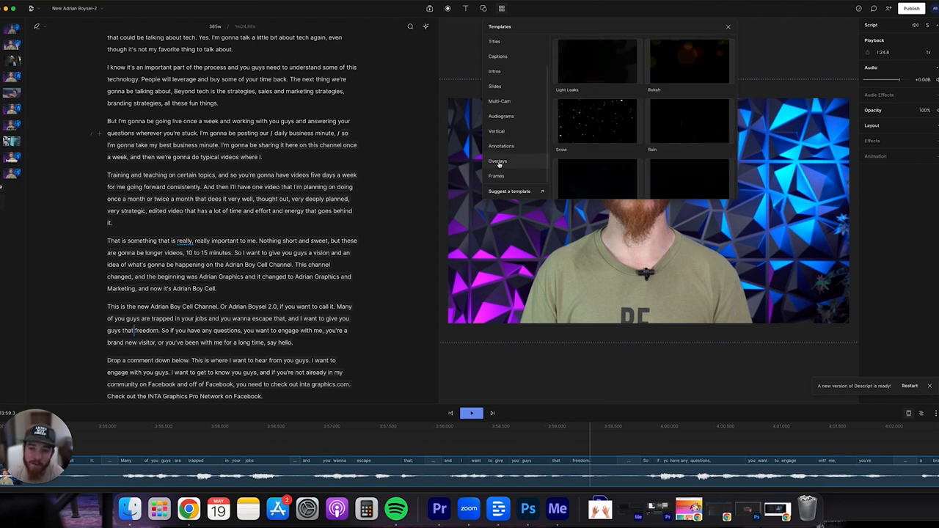
pyautogui.click(496, 175)
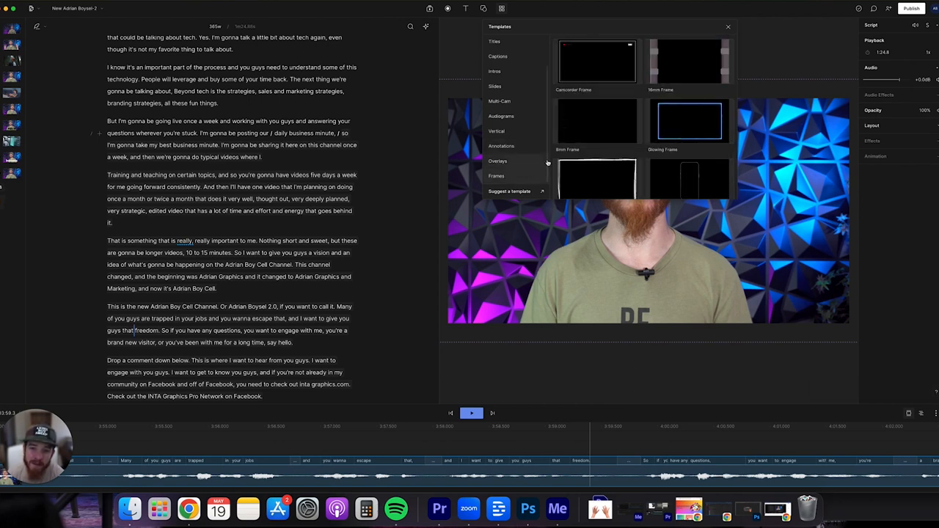
pyautogui.scroll(-3)
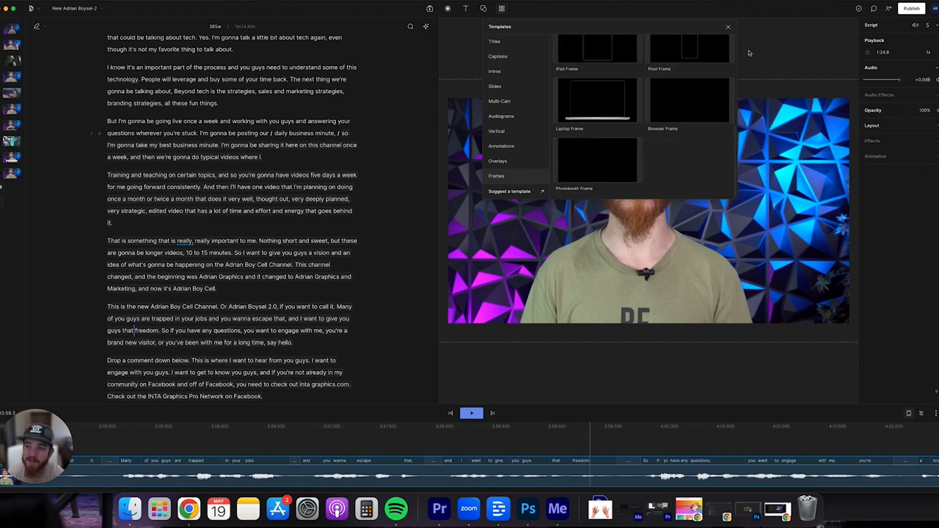
pyautogui.click(728, 28)
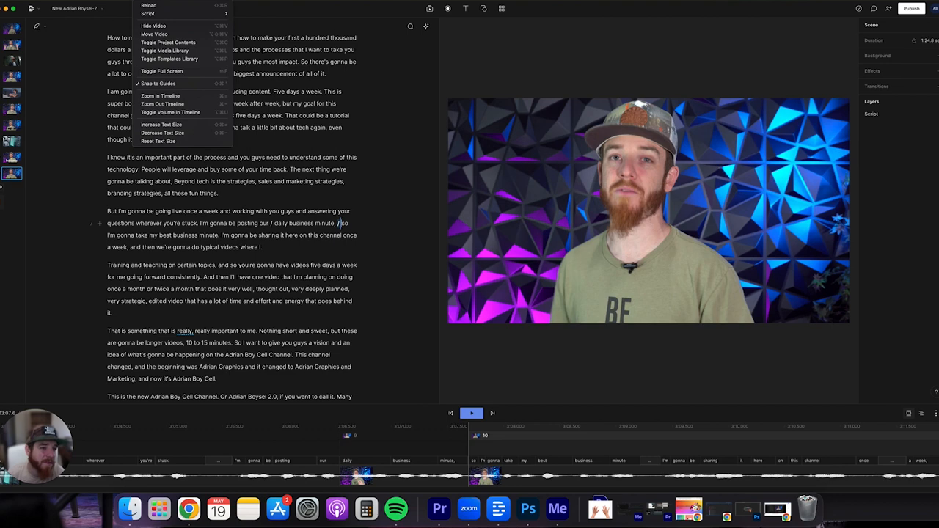
pyautogui.moveTo(163, 104)
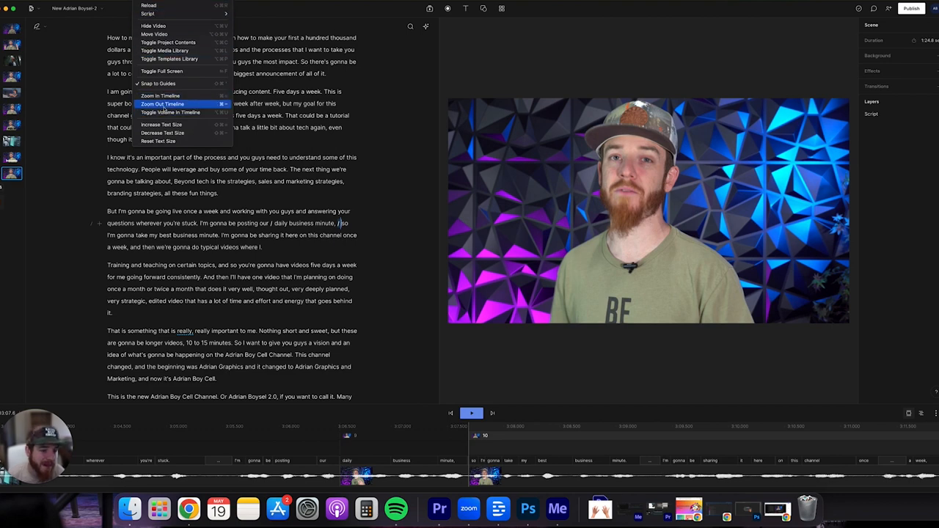
pyautogui.moveTo(160, 96)
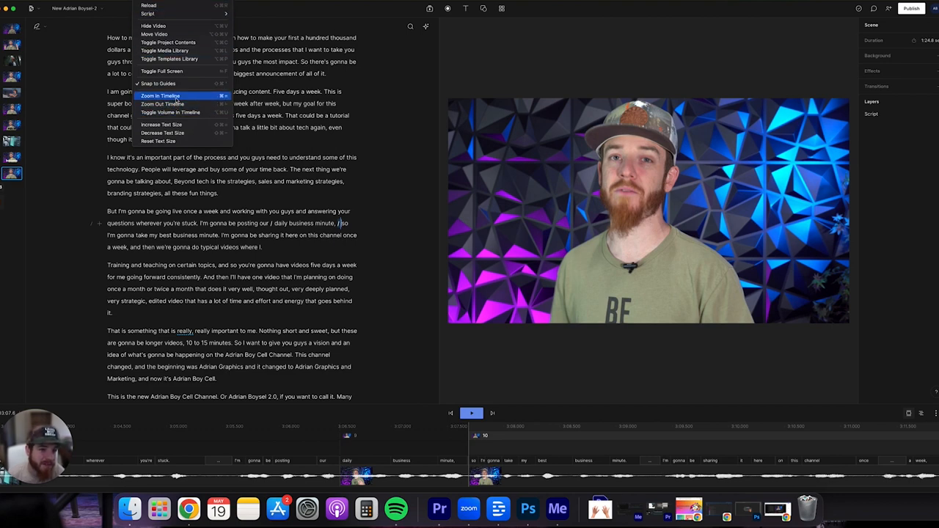
pyautogui.moveTo(162, 103)
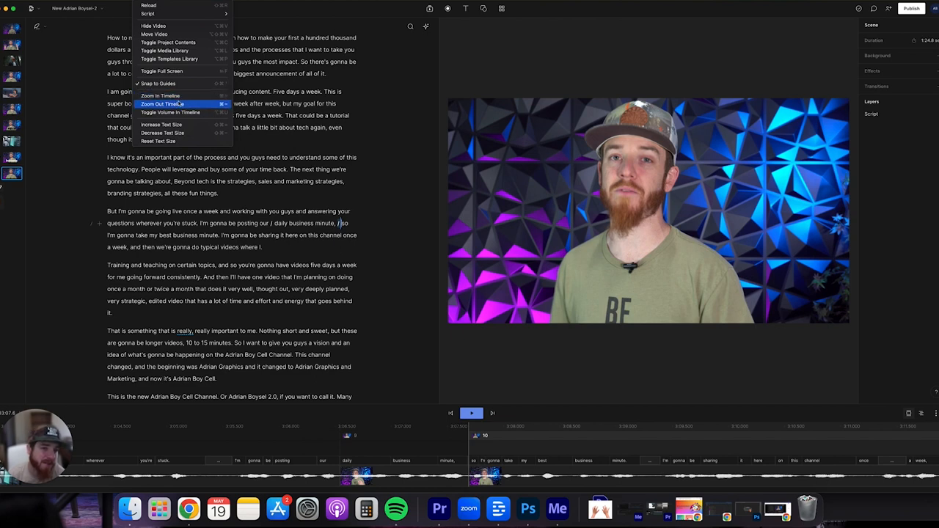
pyautogui.moveTo(161, 124)
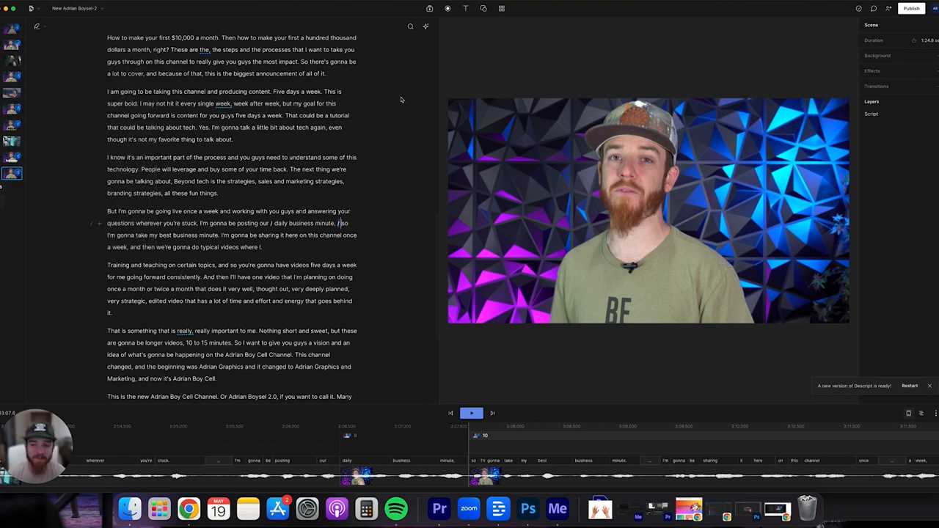
pyautogui.moveTo(421, 100)
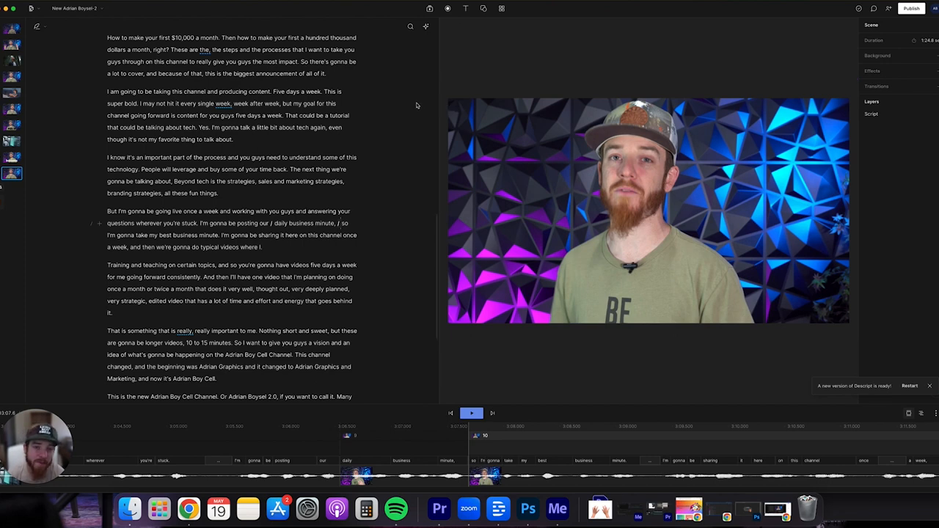
pyautogui.moveTo(823, 35)
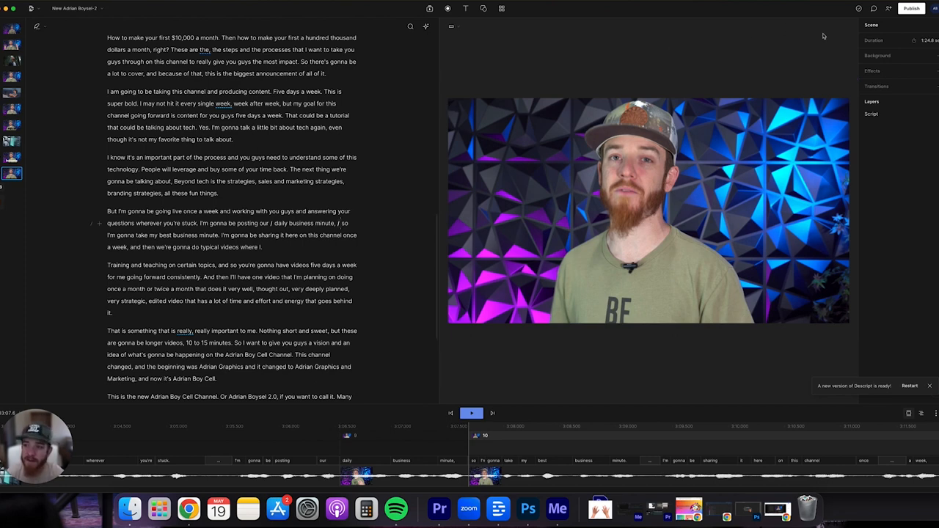
# - Review Publish destinations and settings, then view Export options at Max resolution, High quality
pyautogui.click(912, 8)
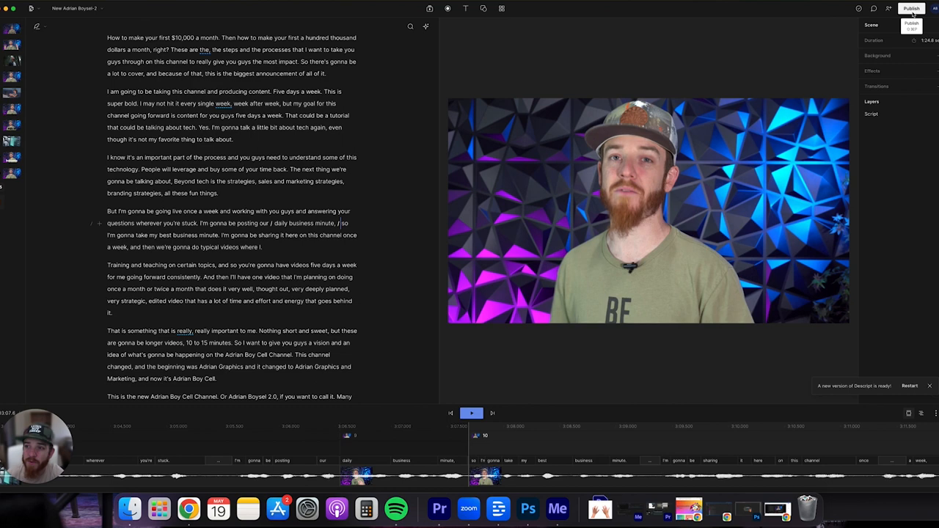
pyautogui.click(911, 8)
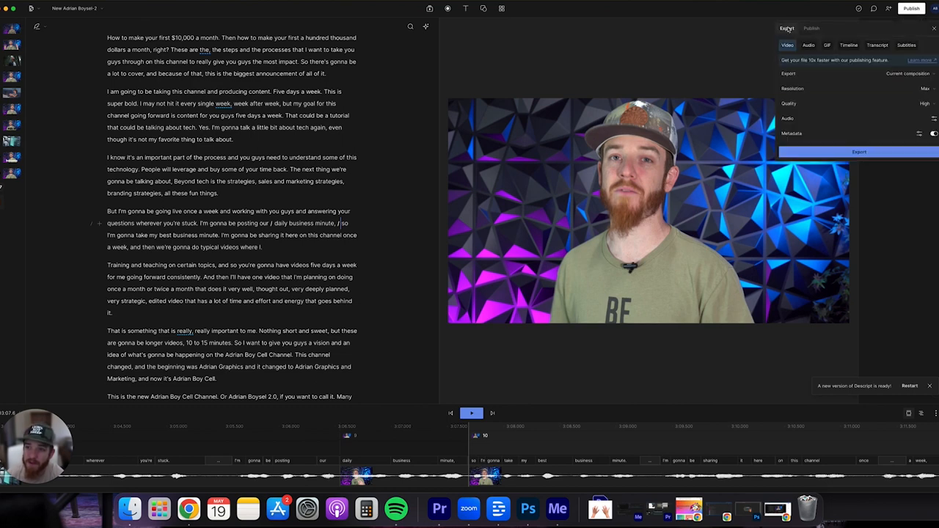
pyautogui.click(810, 28)
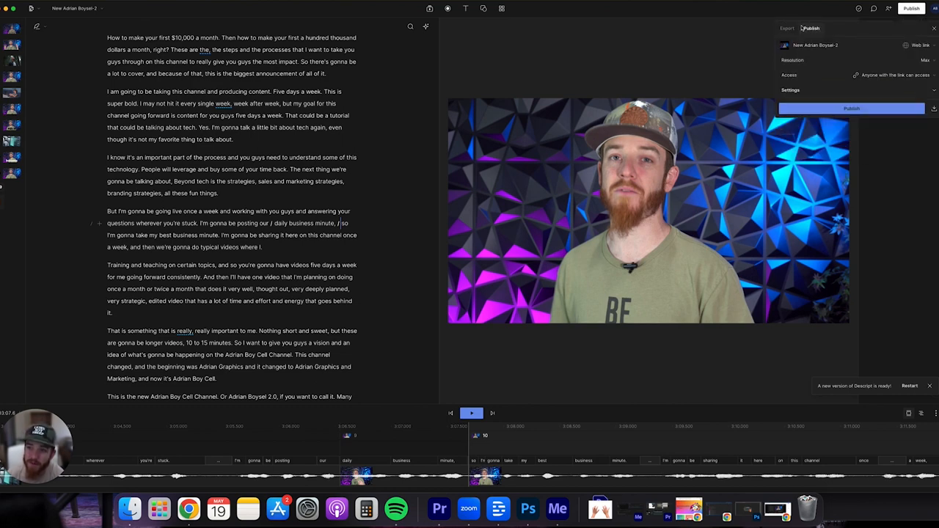
pyautogui.click(917, 44)
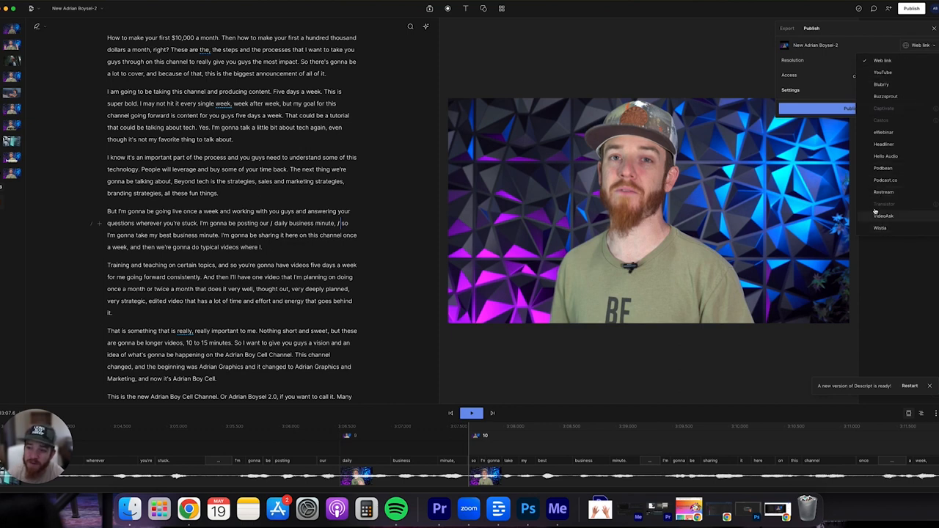
pyautogui.click(883, 60)
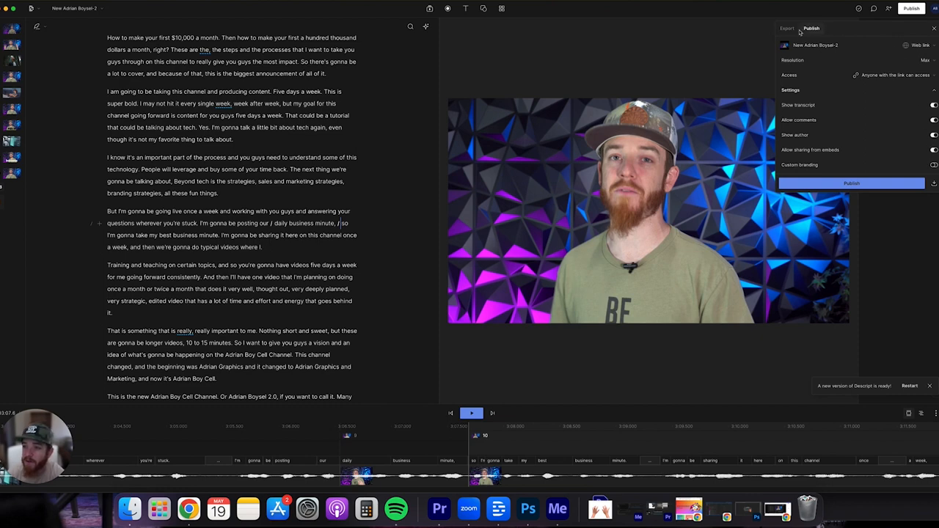
pyautogui.click(787, 28)
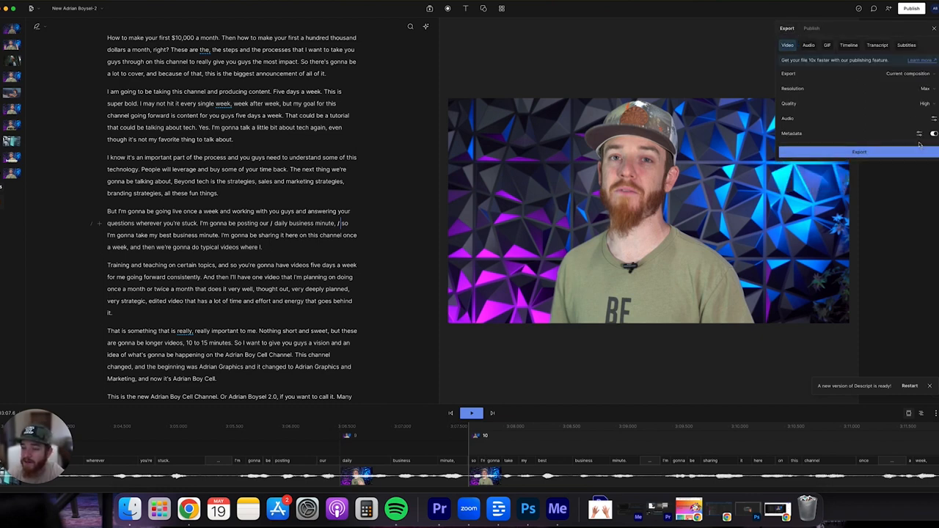
# - Open the export metadata settings and place the cursor in the Show title field
pyautogui.click(919, 133)
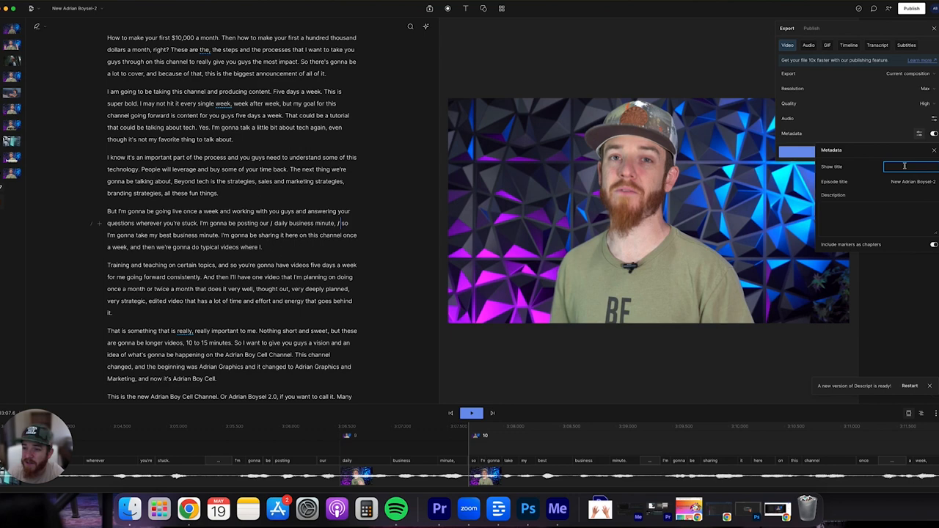
pyautogui.click(909, 181)
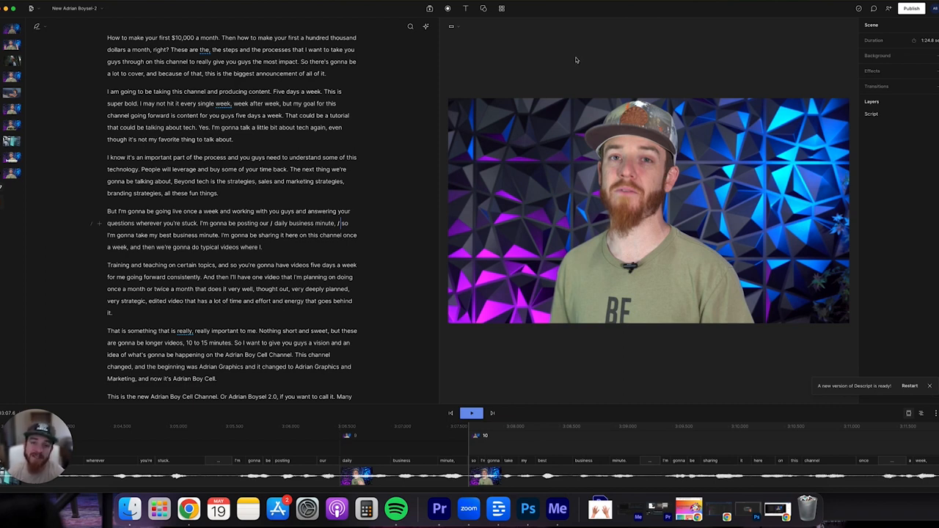
pyautogui.moveTo(579, 52)
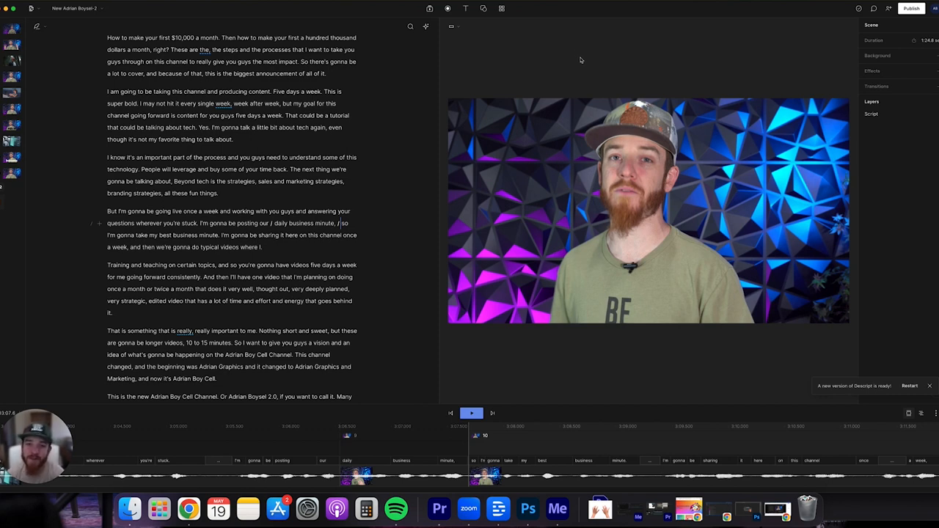
pyautogui.moveTo(628, 53)
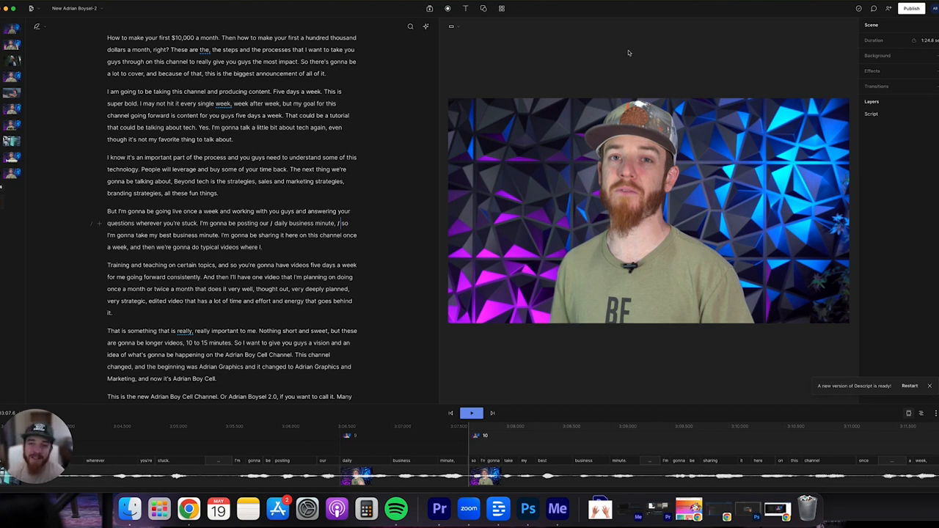